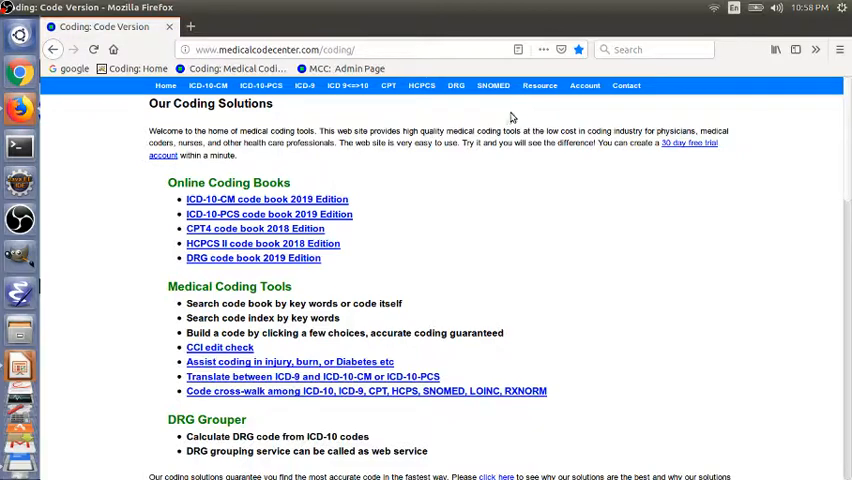
Step: Open Account > Register and click into the empty registration form fields
click(585, 85)
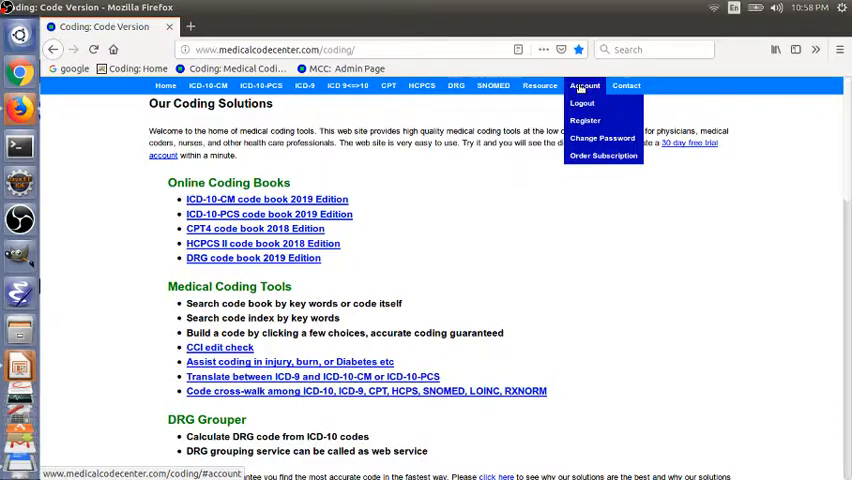
click(585, 120)
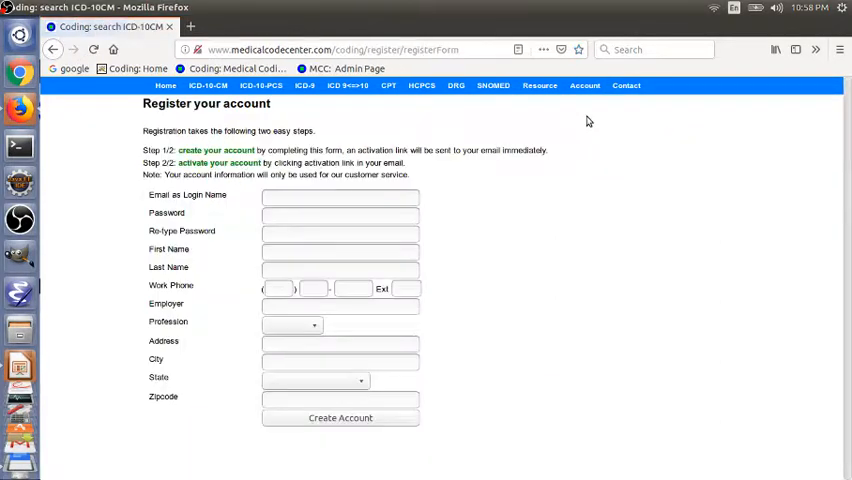
click(340, 195)
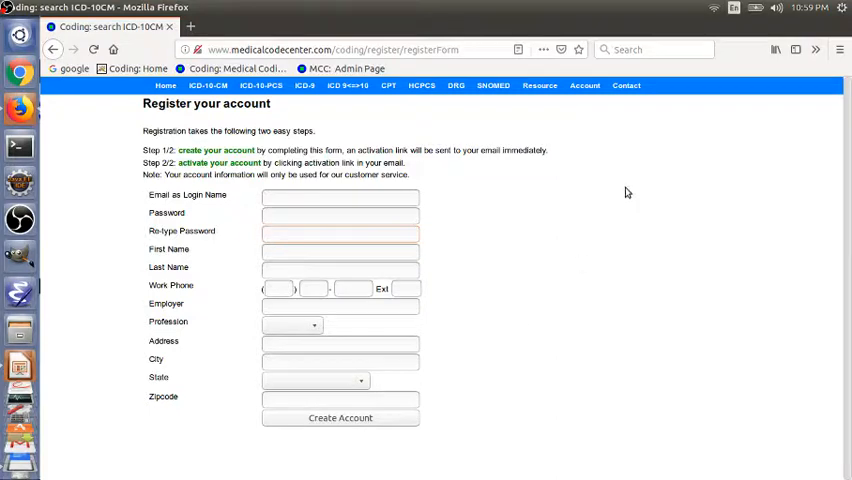
click(340, 233)
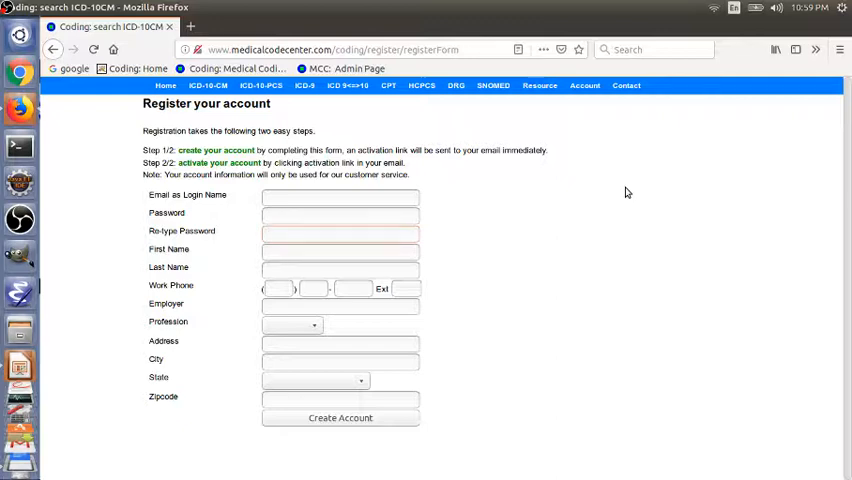
click(340, 234)
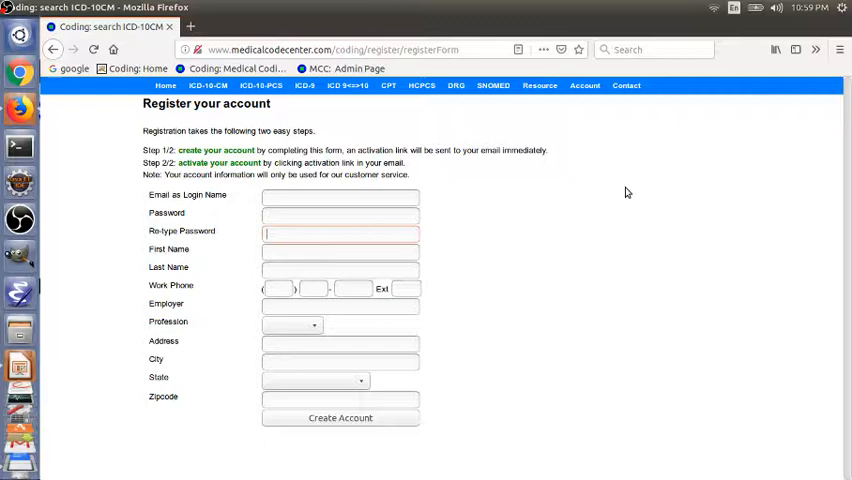
mouse_move(472, 193)
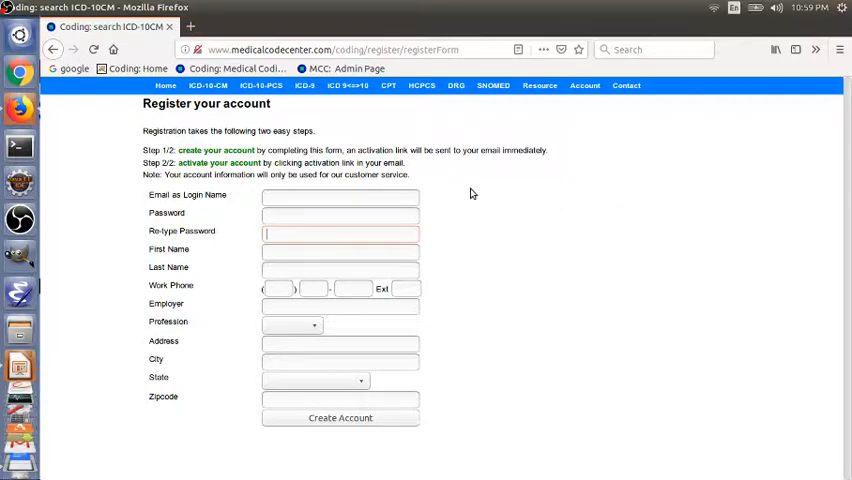
click(208, 85)
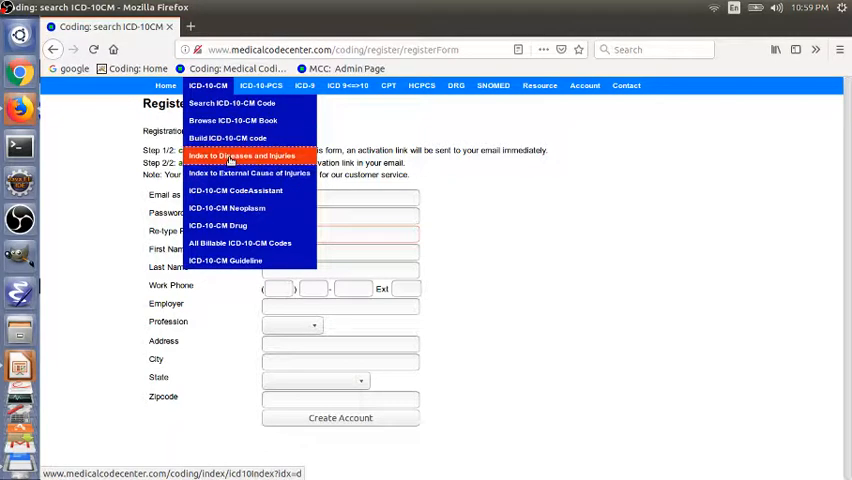
Step: Open the Index to Diseases and Injuries and return to Firefox from the Impress slide
click(241, 156)
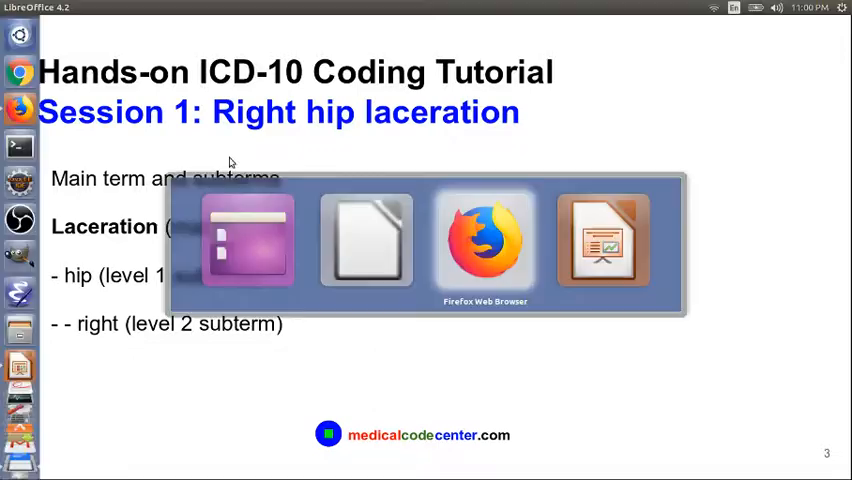
click(483, 240)
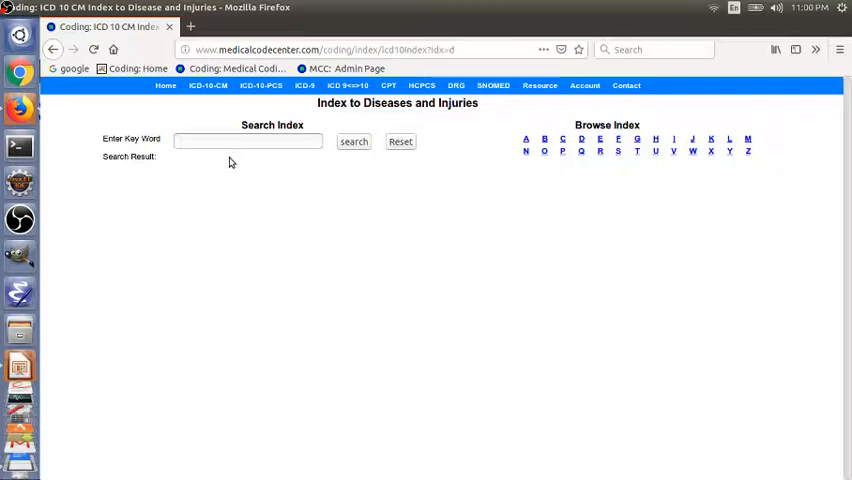
mouse_move(711, 139)
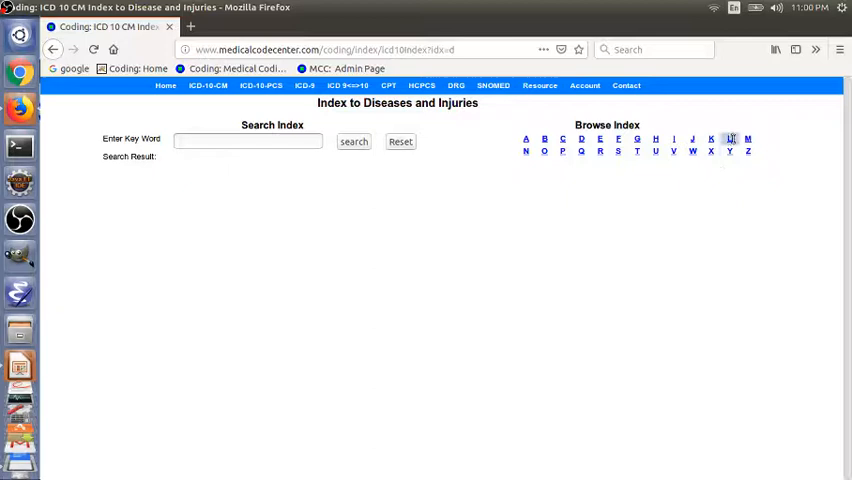
Step: Browse index letter L to Laceration and scroll to hip, right S71.011
click(730, 139)
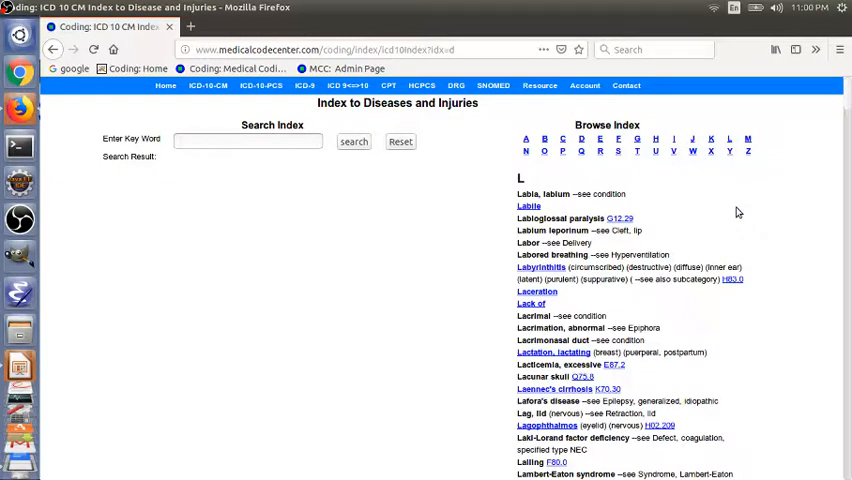
scroll(down, 3)
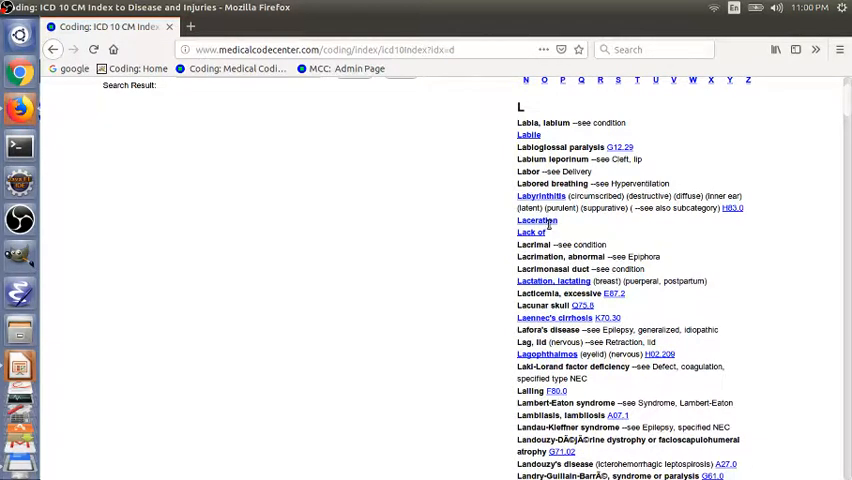
click(538, 220)
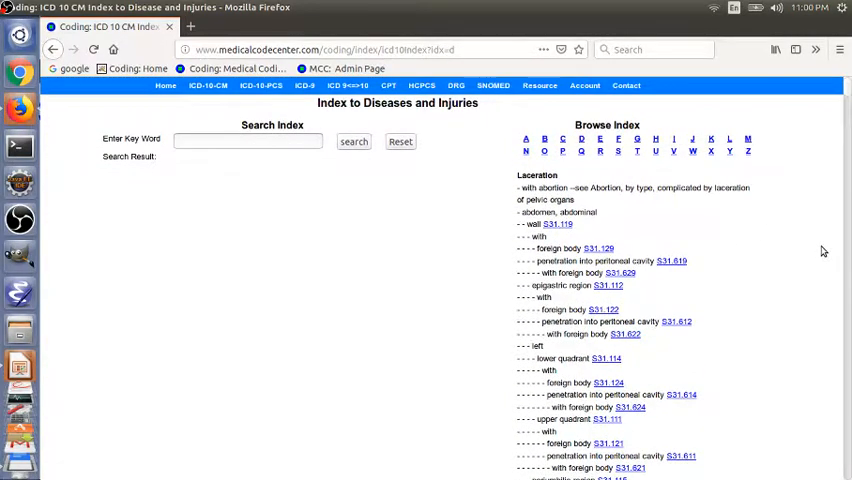
mouse_move(753, 267)
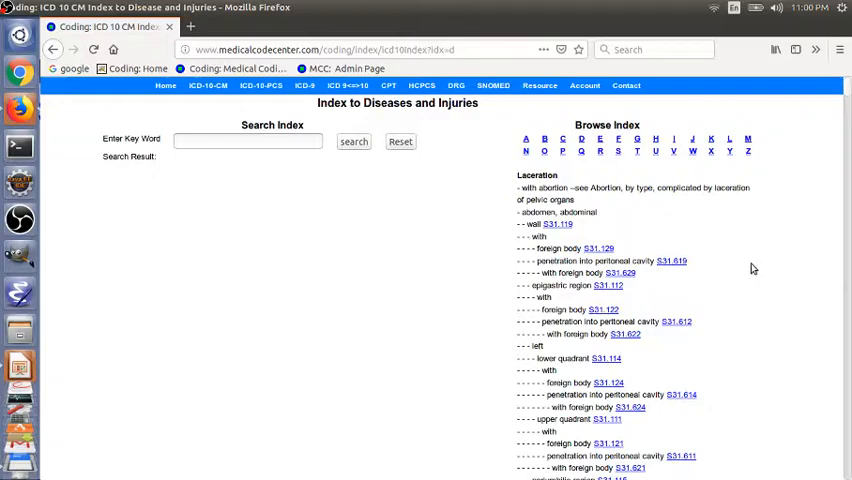
scroll(down, 3)
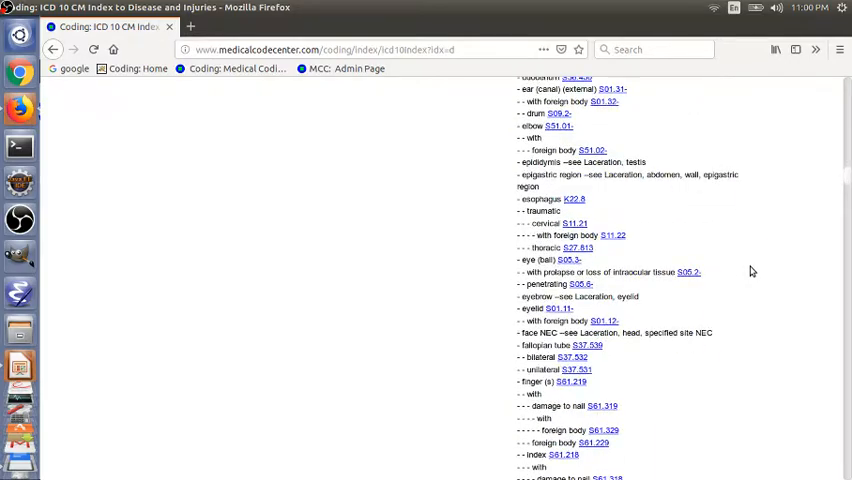
scroll(down, 3)
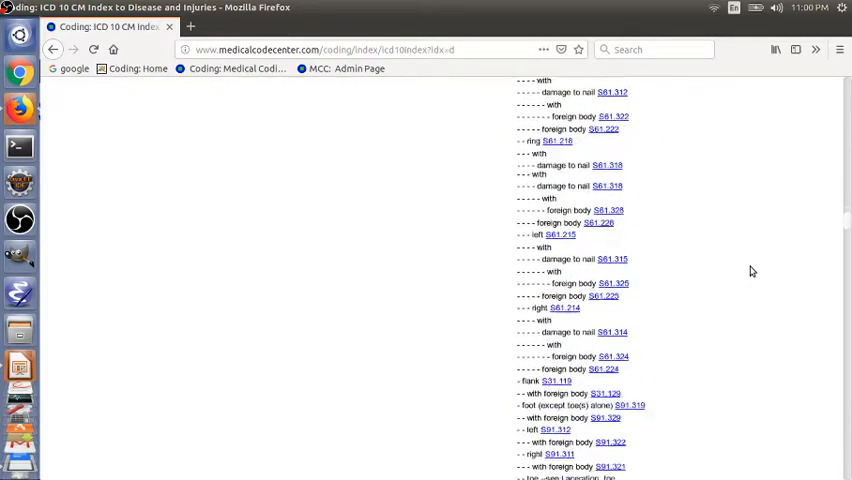
scroll(down, 3)
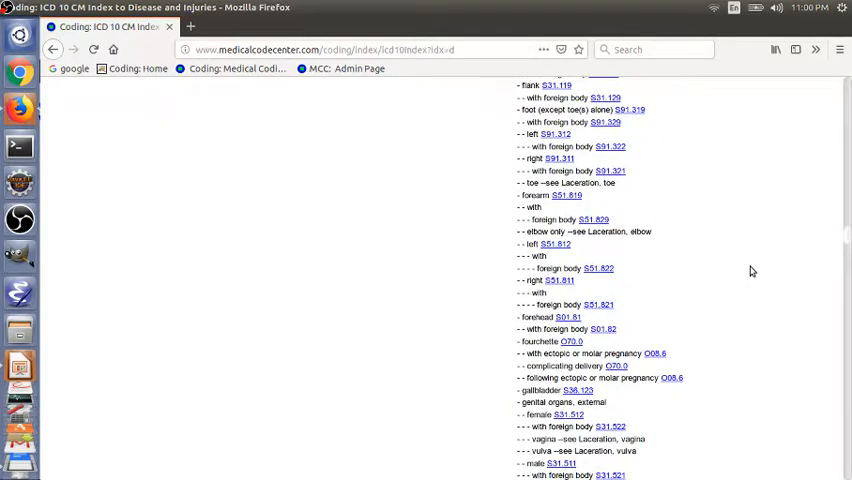
scroll(down, 3)
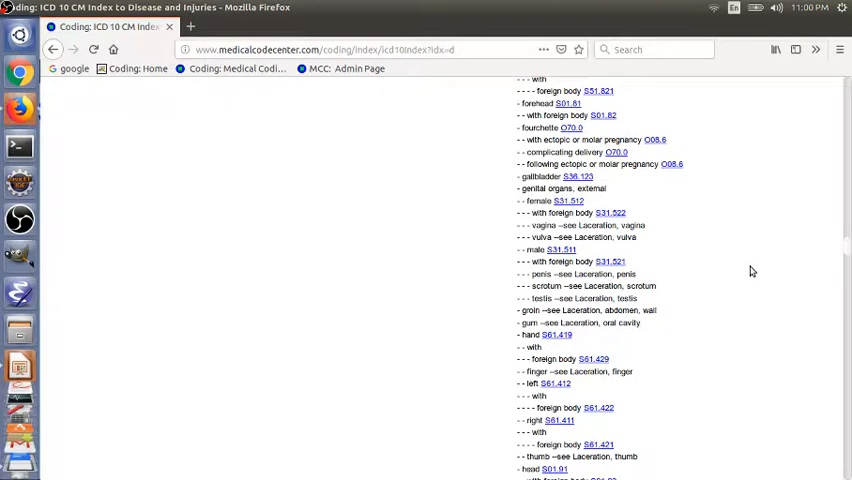
scroll(down, 3)
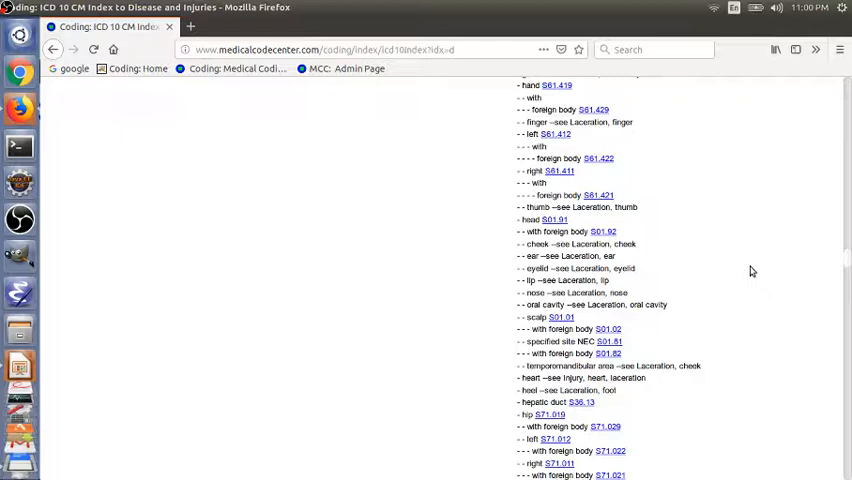
scroll(down, 3)
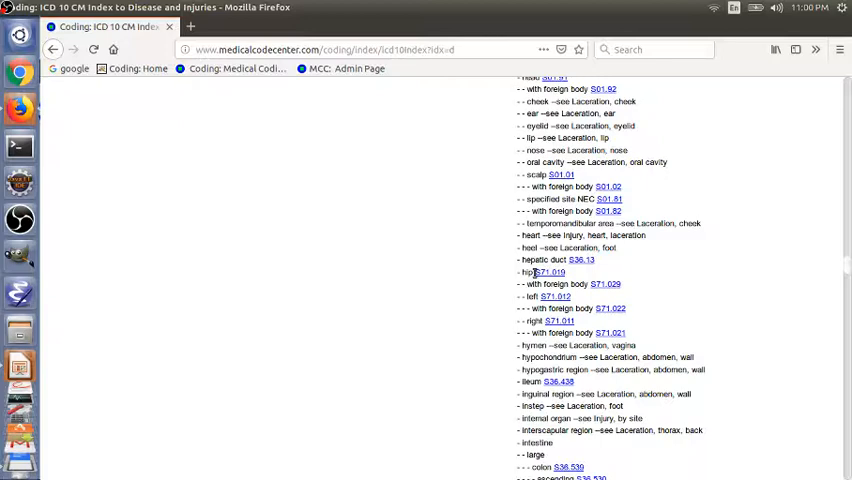
mouse_move(559, 321)
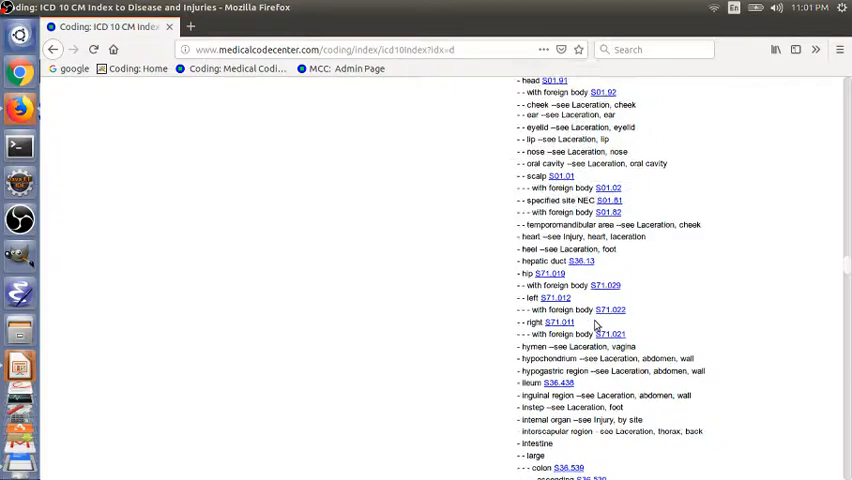
scroll(down, 3)
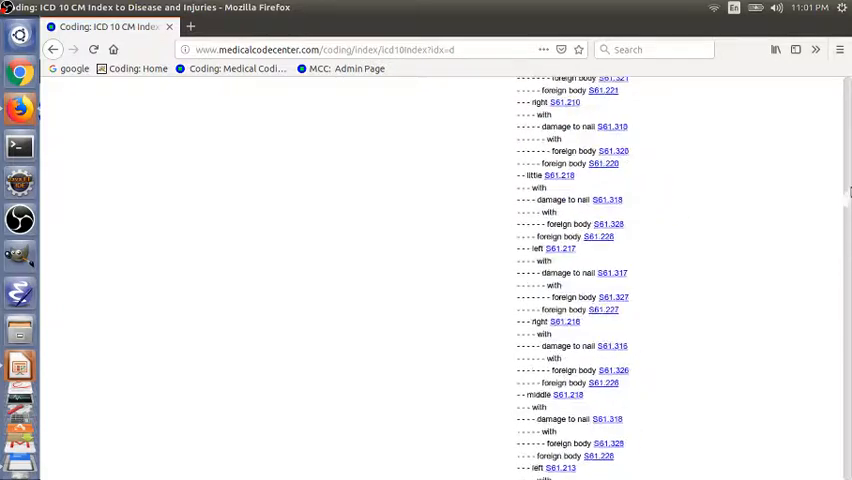
click(599, 139)
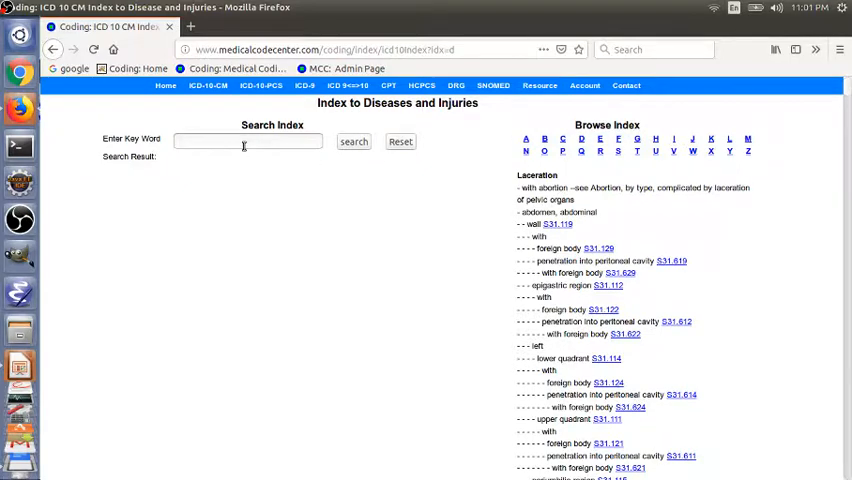
Step: Run an index keyword search for 'right hip laceration'
click(248, 141)
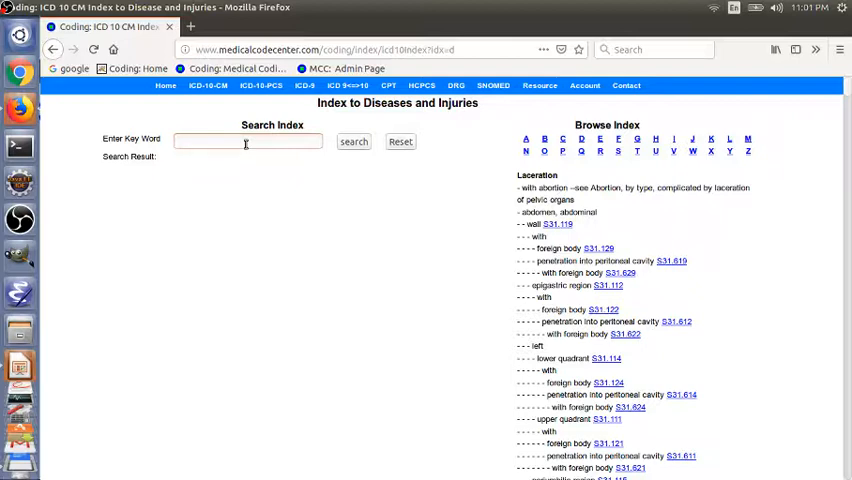
text(right hip)
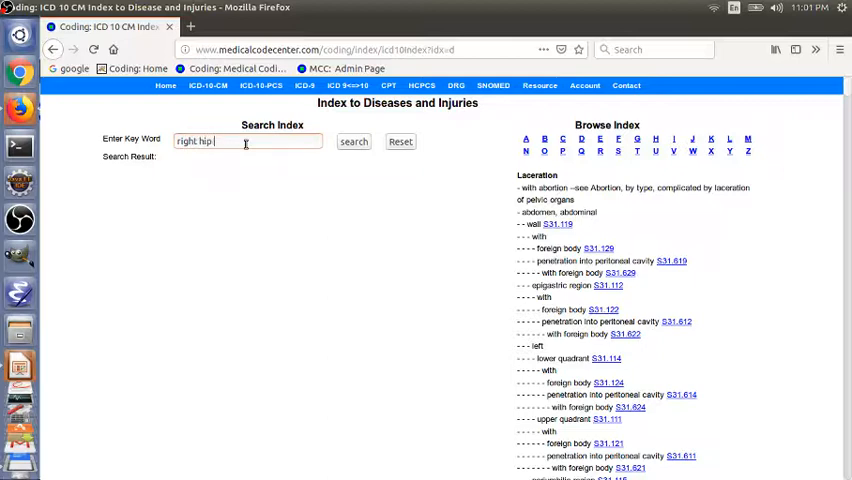
text(laceration)
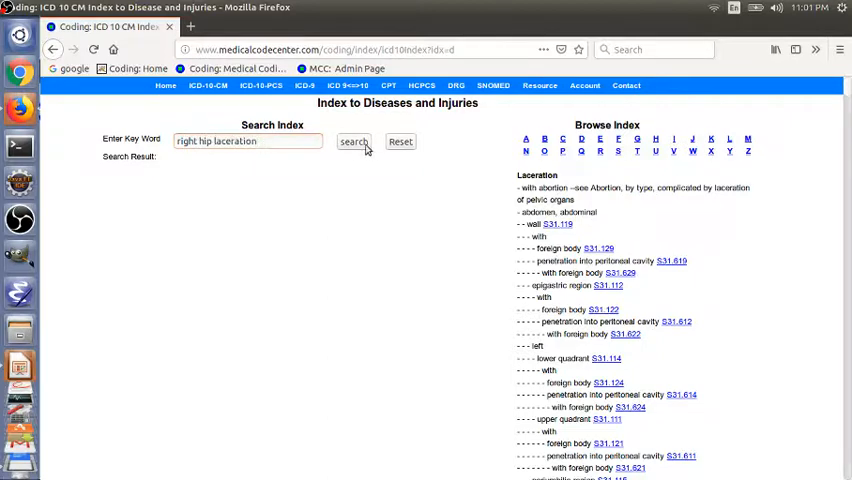
click(353, 141)
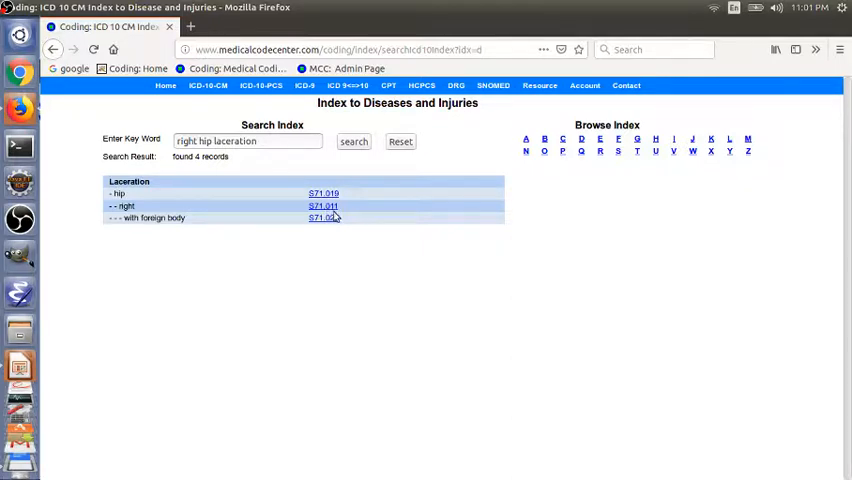
mouse_move(369, 311)
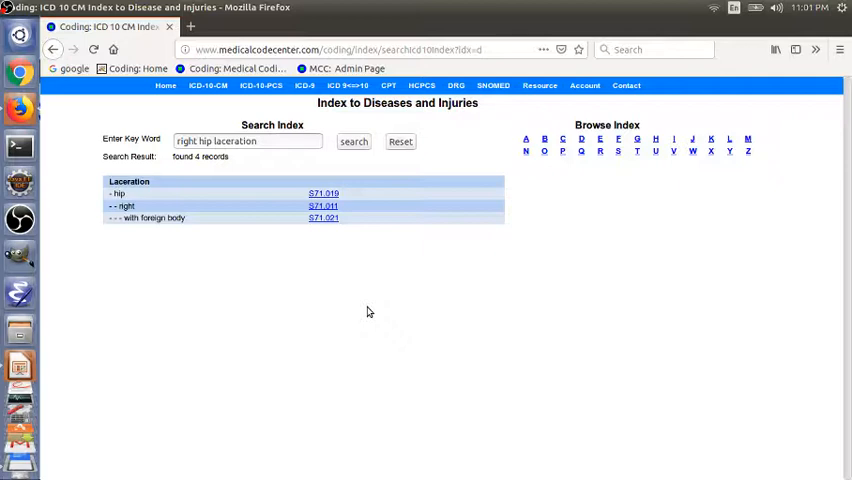
mouse_move(343, 217)
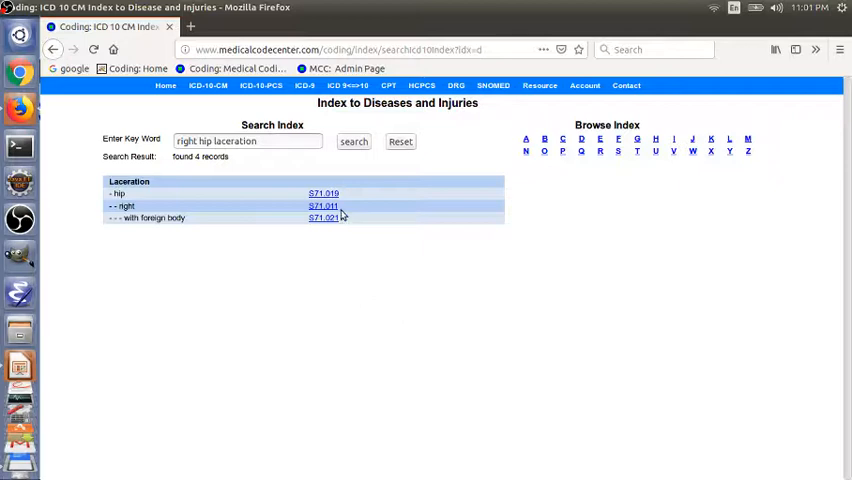
mouse_move(348, 218)
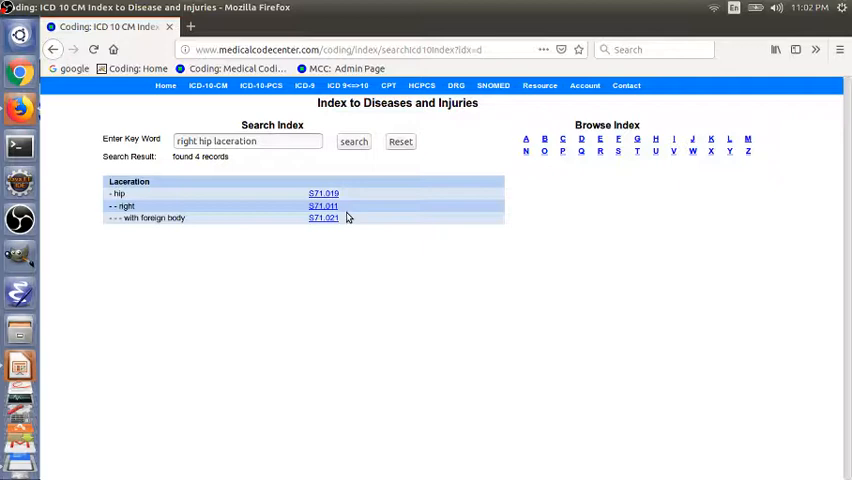
mouse_move(396, 284)
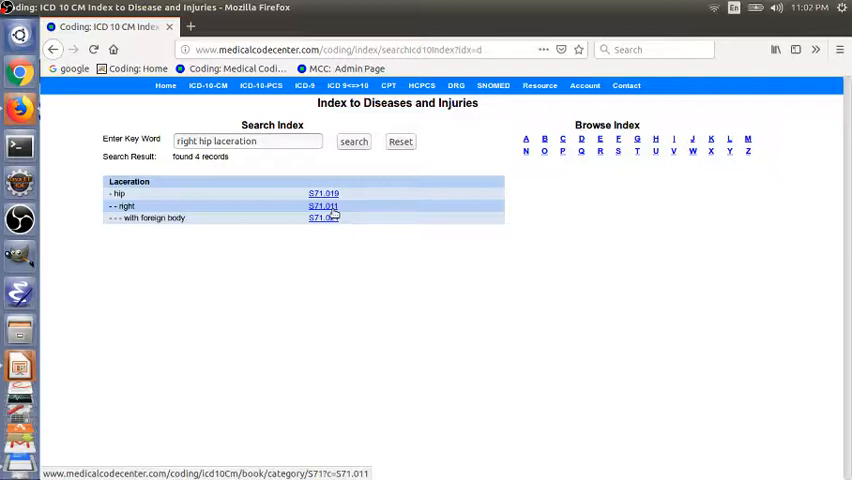
Step: Open S71.011 and expand its seventh-character codes S71.011A, D and S
click(323, 205)
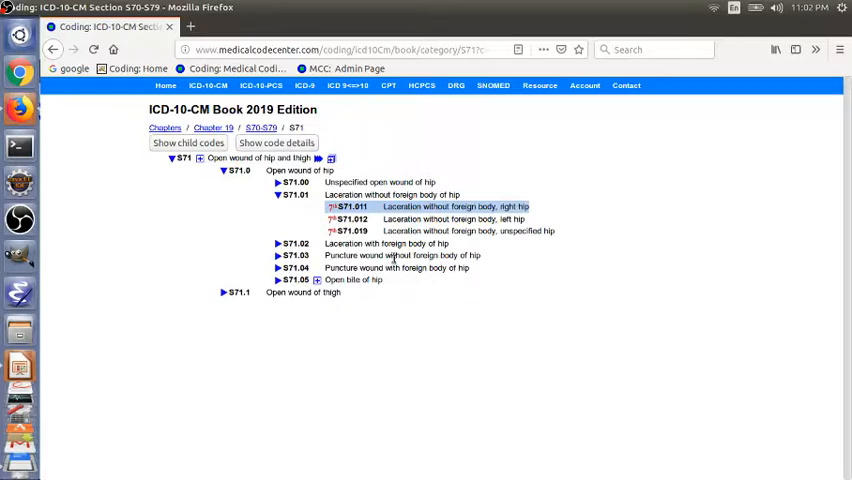
mouse_move(327, 215)
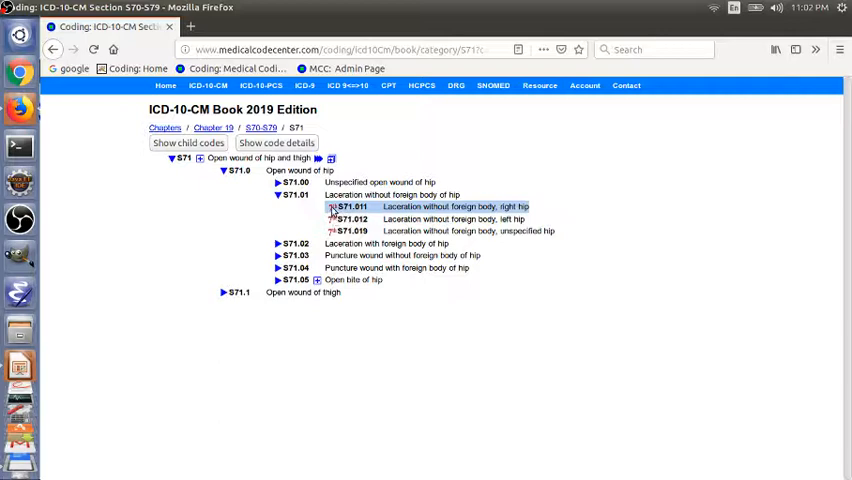
click(333, 206)
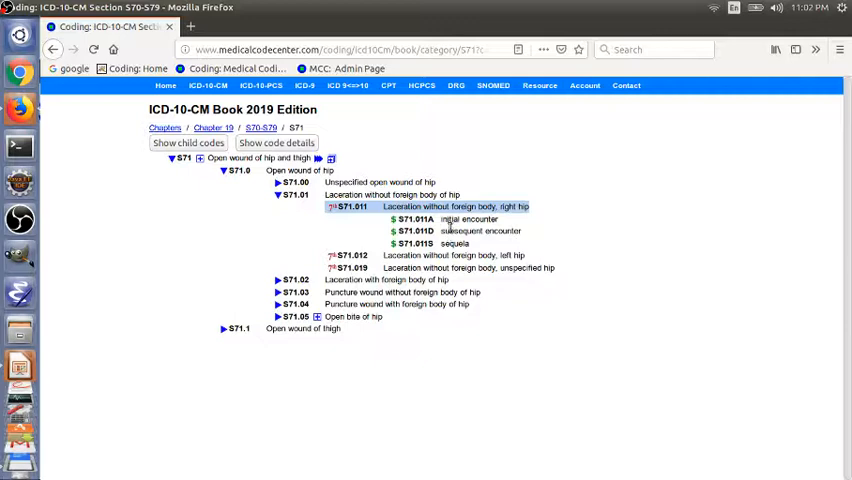
mouse_move(436, 224)
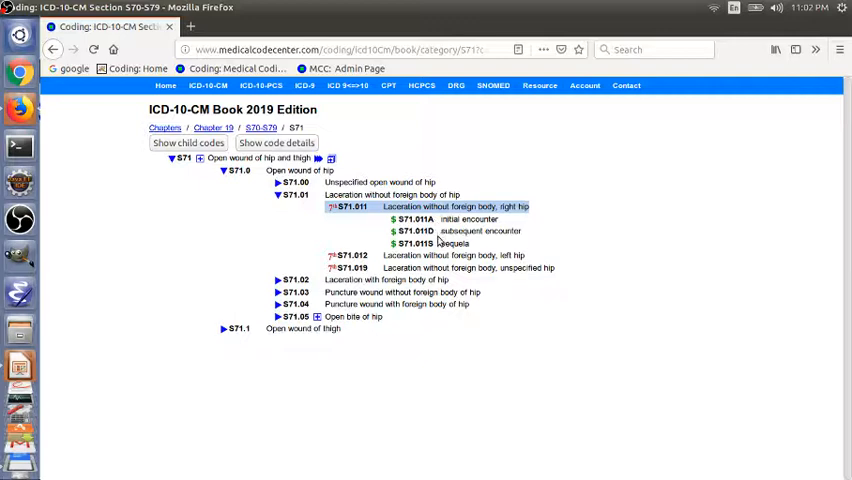
mouse_move(495, 243)
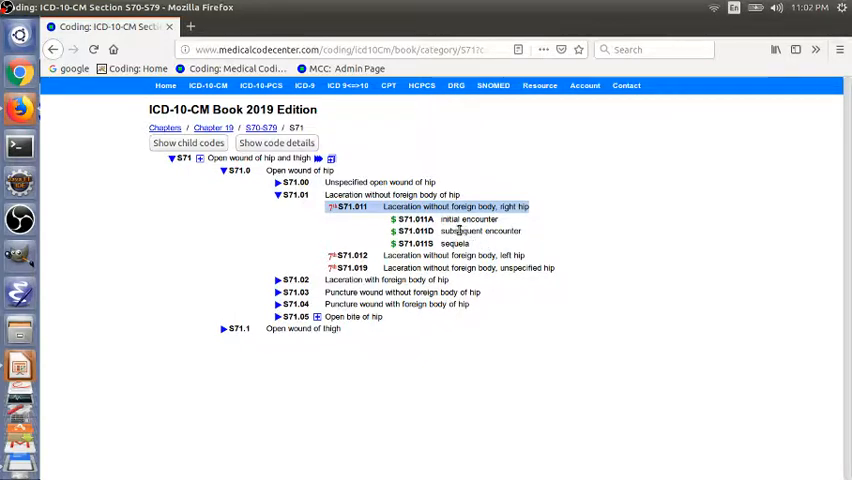
mouse_move(442, 231)
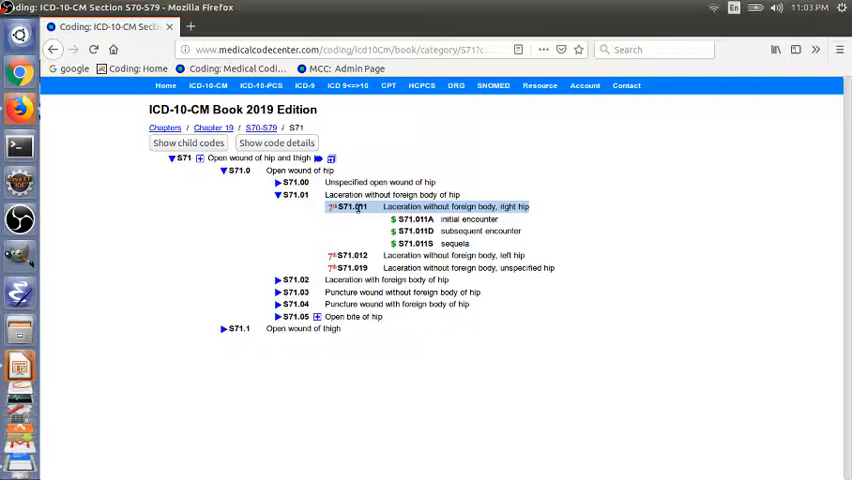
mouse_move(265, 206)
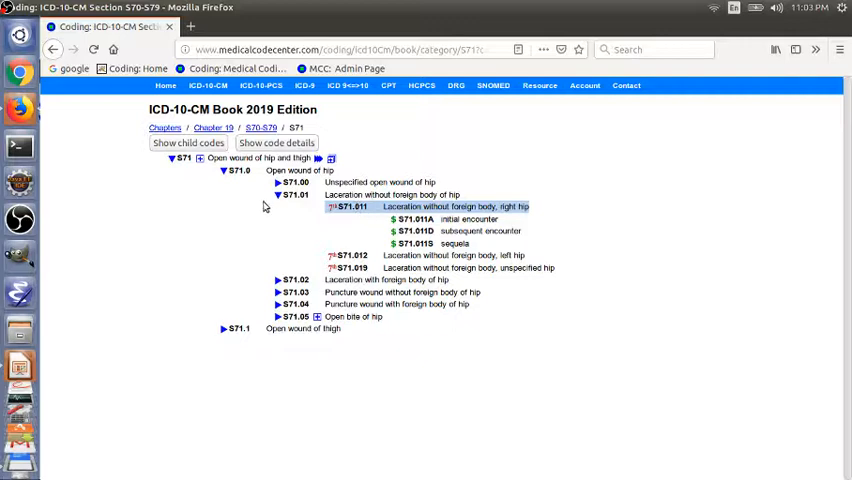
mouse_move(203, 165)
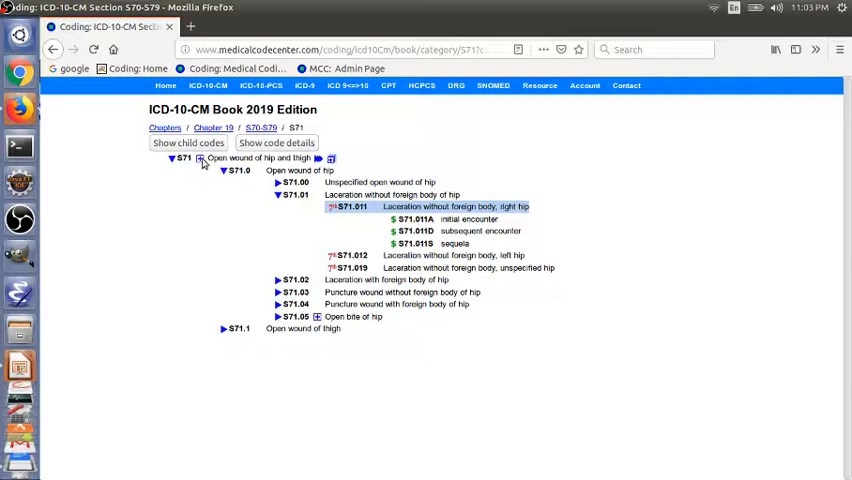
Step: Expand the S71 Open wound of hip and thigh category notes
click(200, 160)
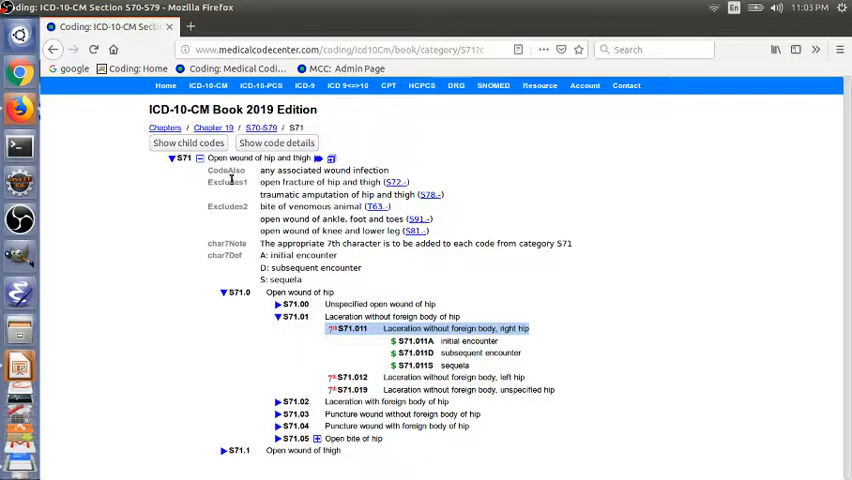
mouse_move(222, 197)
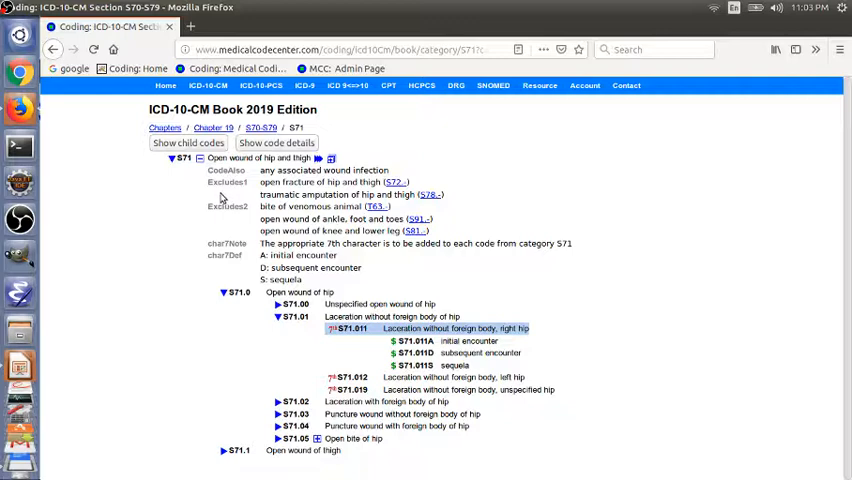
mouse_move(222, 205)
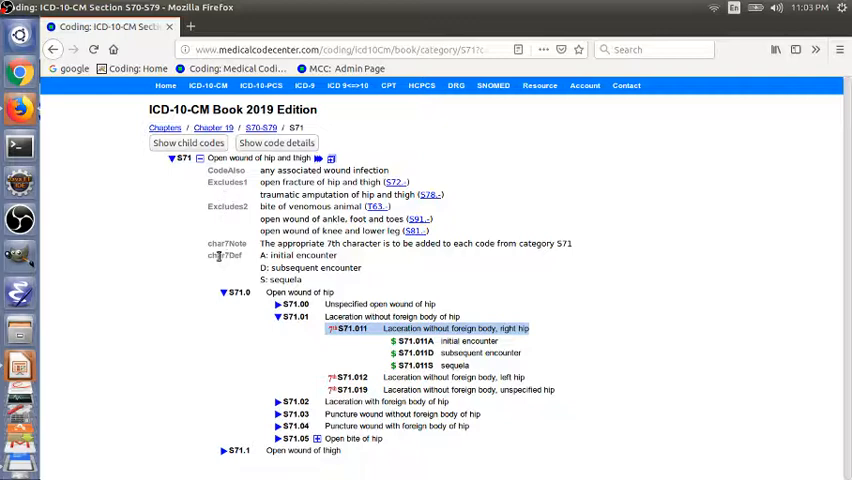
mouse_move(440, 278)
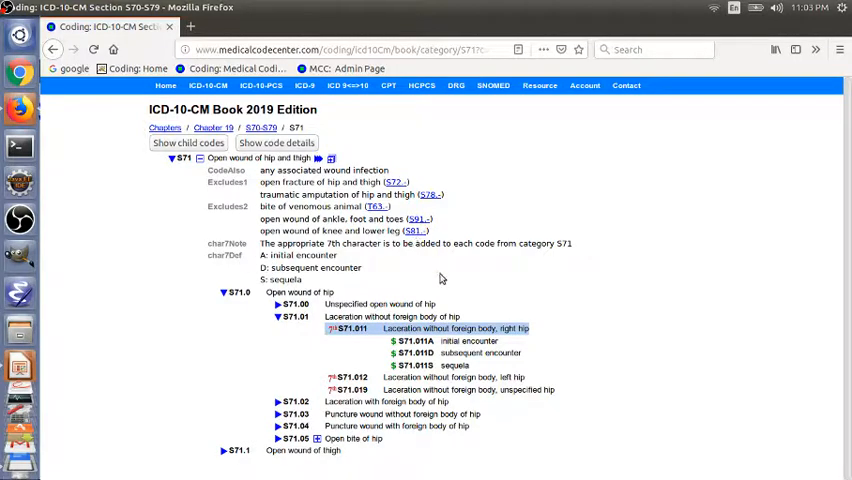
mouse_move(452, 281)
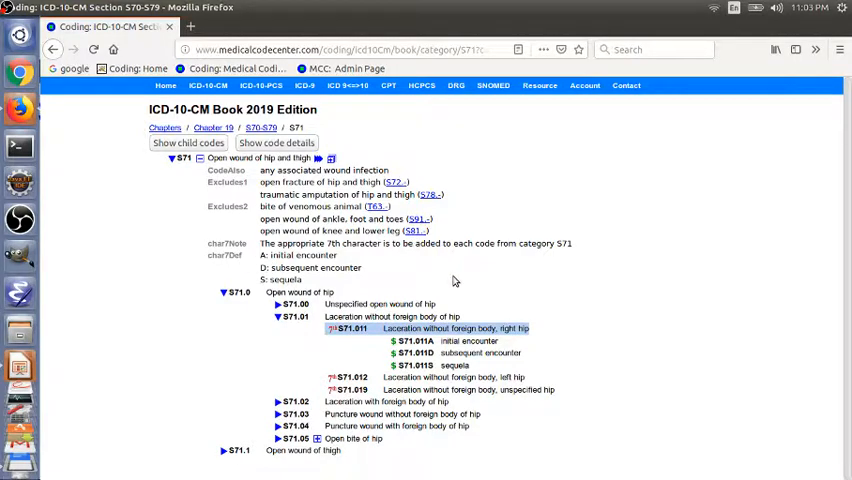
mouse_move(478, 285)
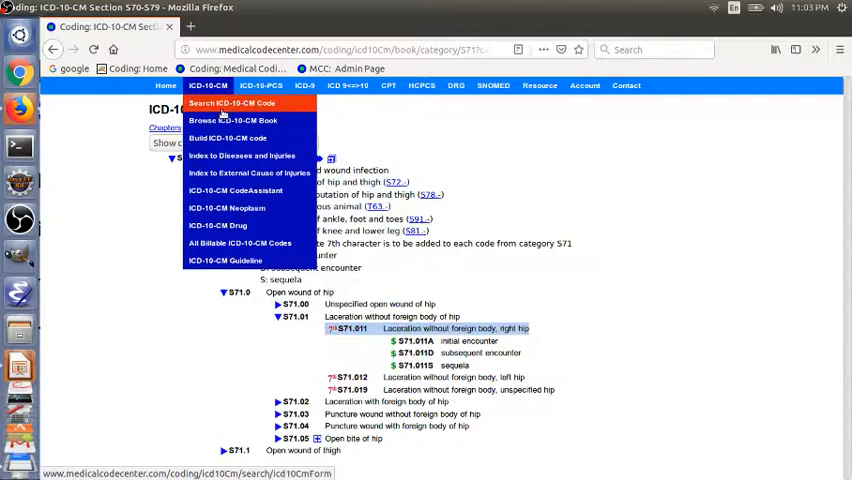
Step: Open the disease index at letter I and scroll down to Infarct, infarction
click(241, 155)
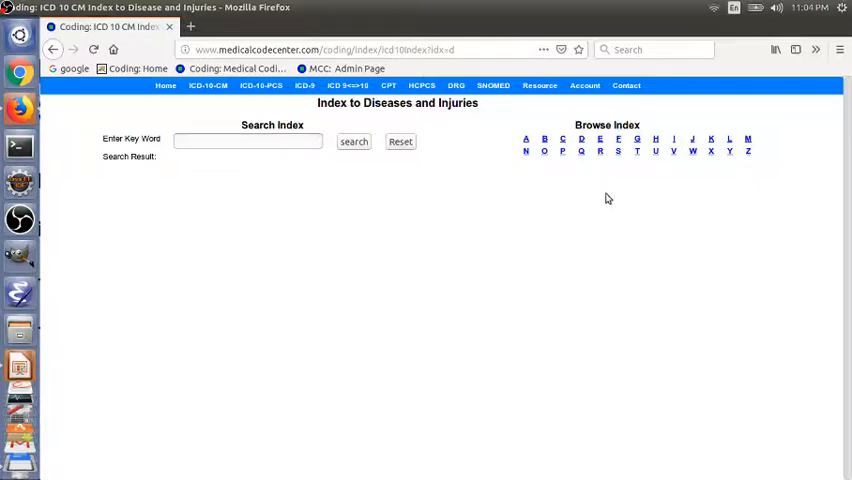
click(673, 139)
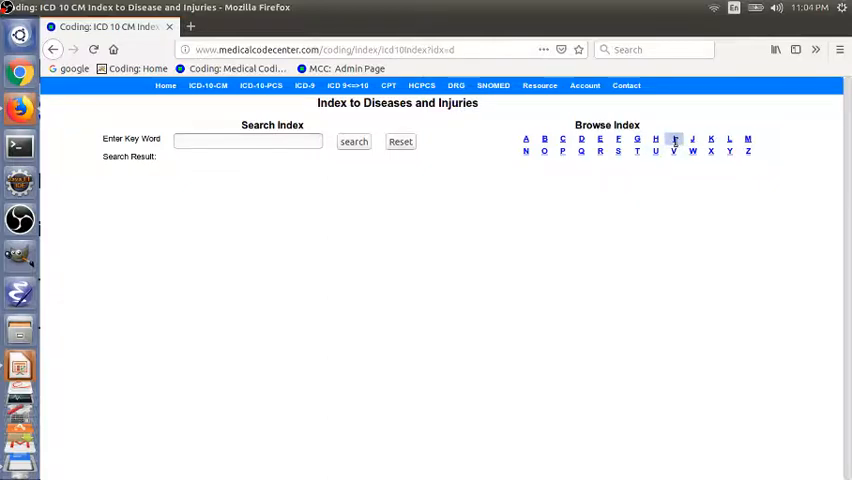
click(674, 139)
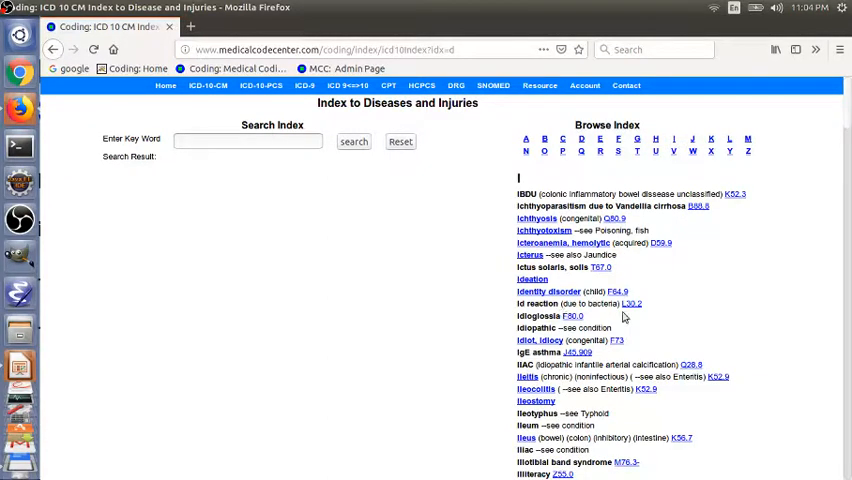
scroll(down, 3)
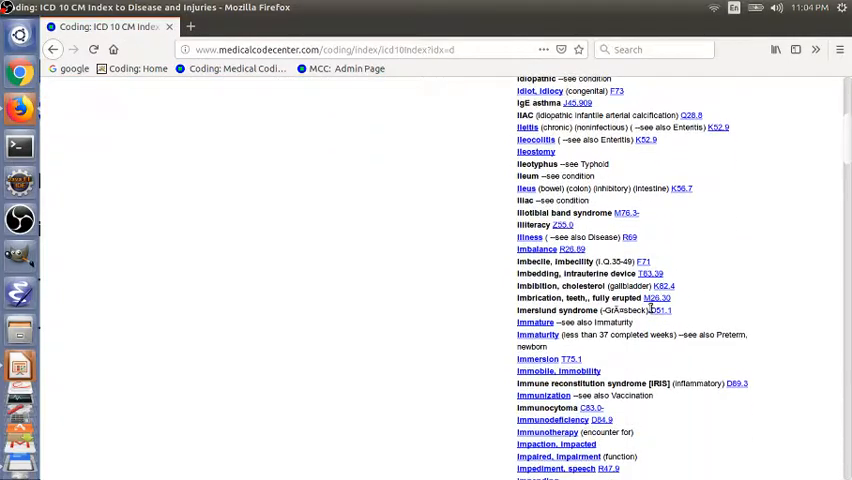
scroll(down, 3)
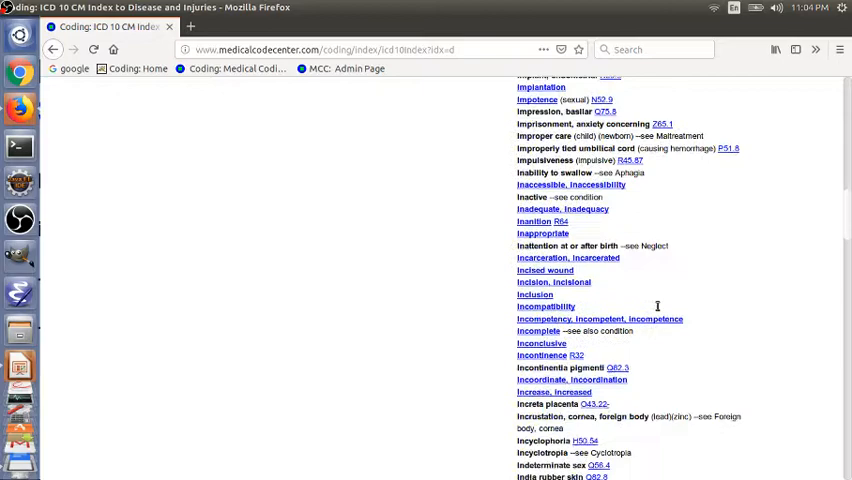
scroll(down, 3)
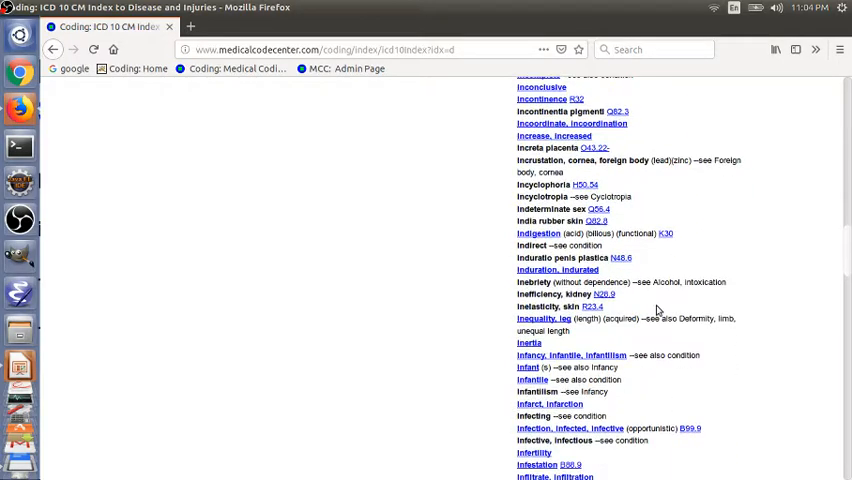
scroll(down, 3)
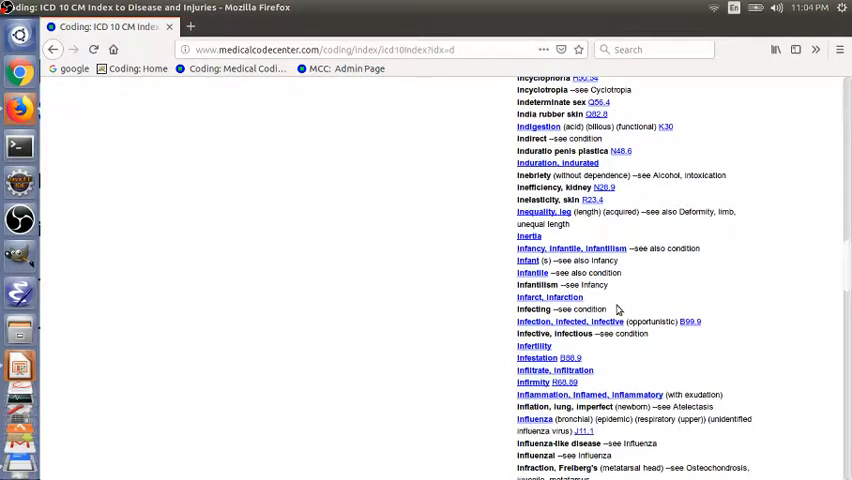
scroll(down, 3)
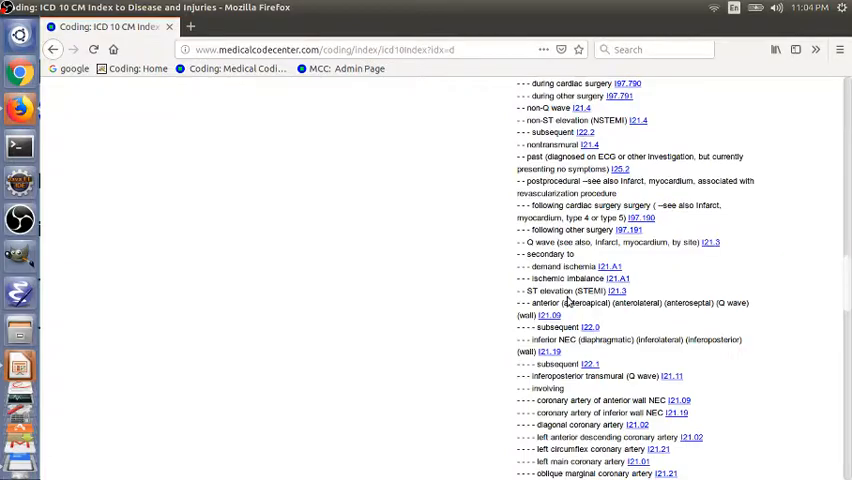
scroll(down, 3)
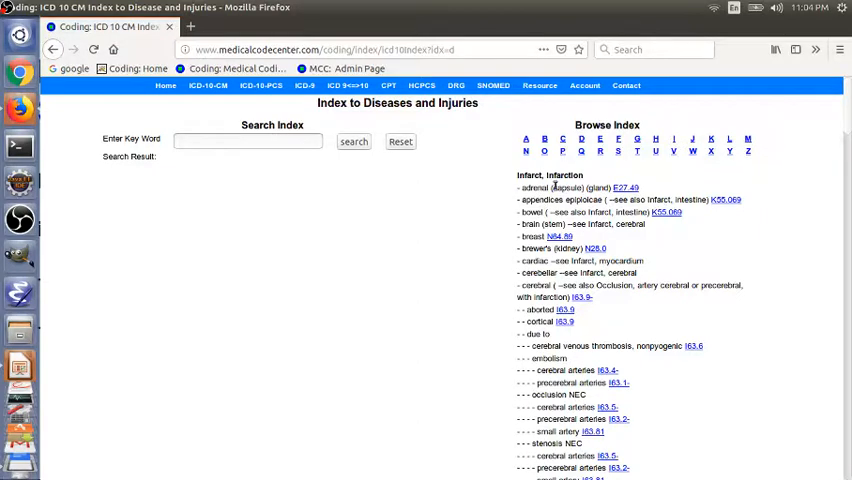
mouse_move(556, 186)
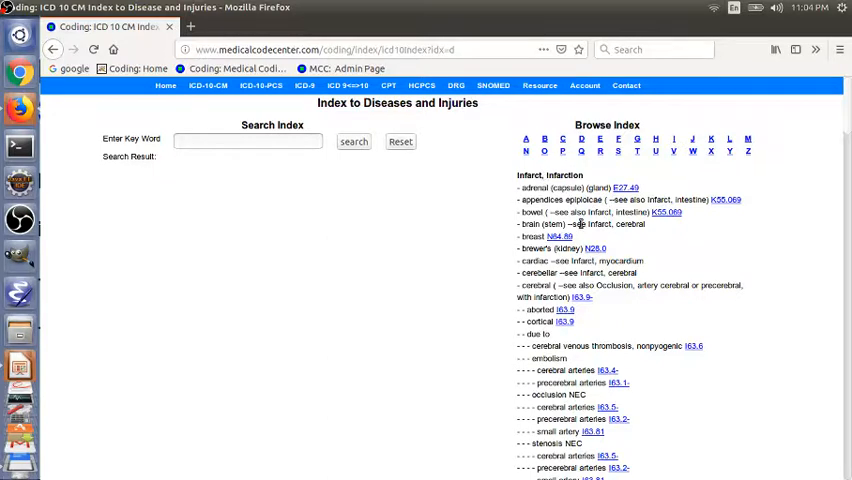
scroll(down, 3)
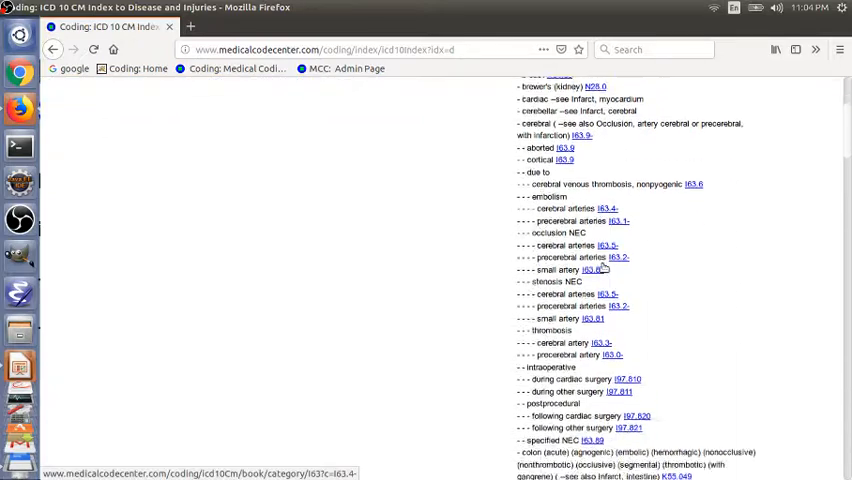
scroll(down, 3)
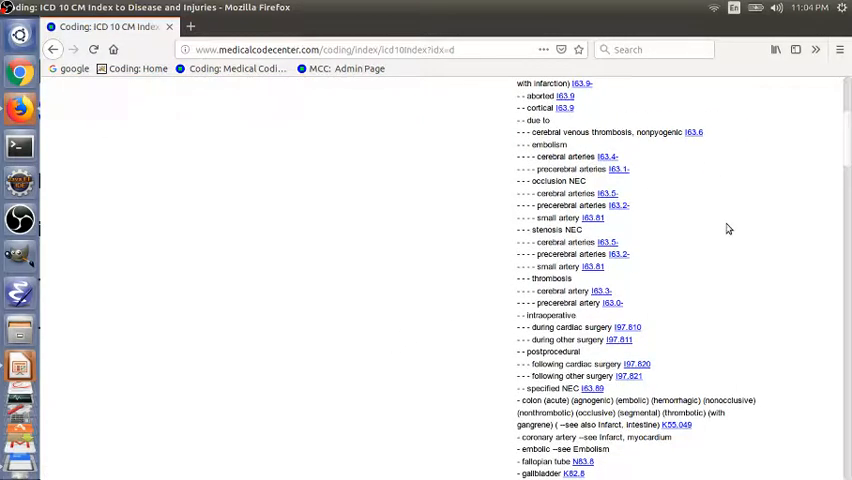
scroll(down, 3)
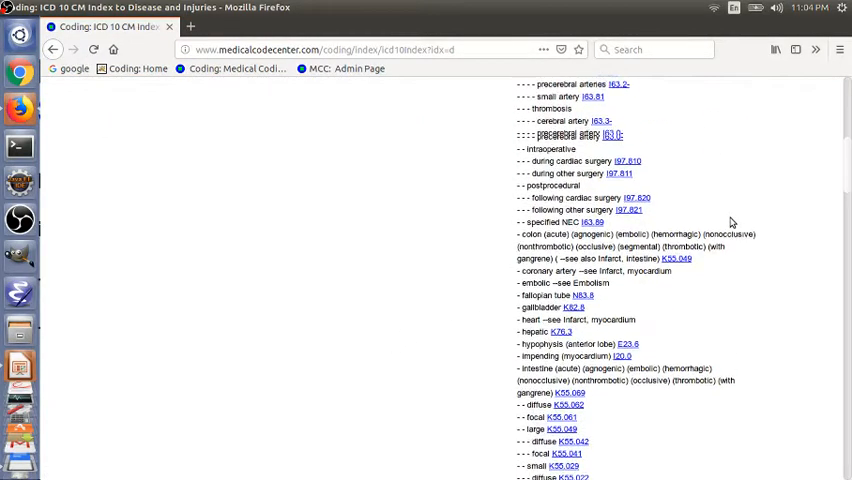
scroll(down, 3)
text(myocardial)
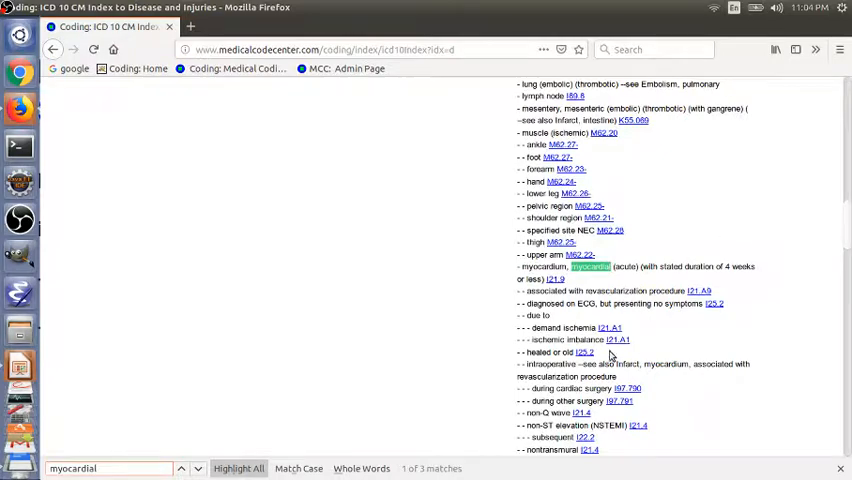
mouse_move(567, 288)
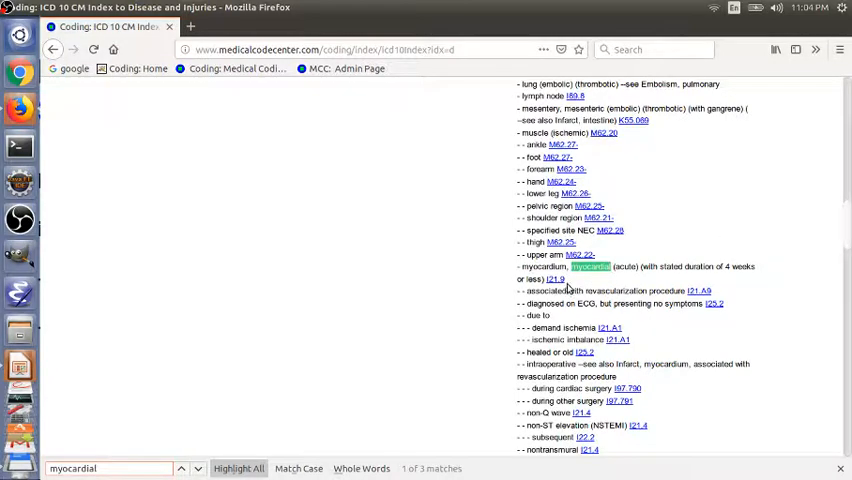
mouse_move(583, 280)
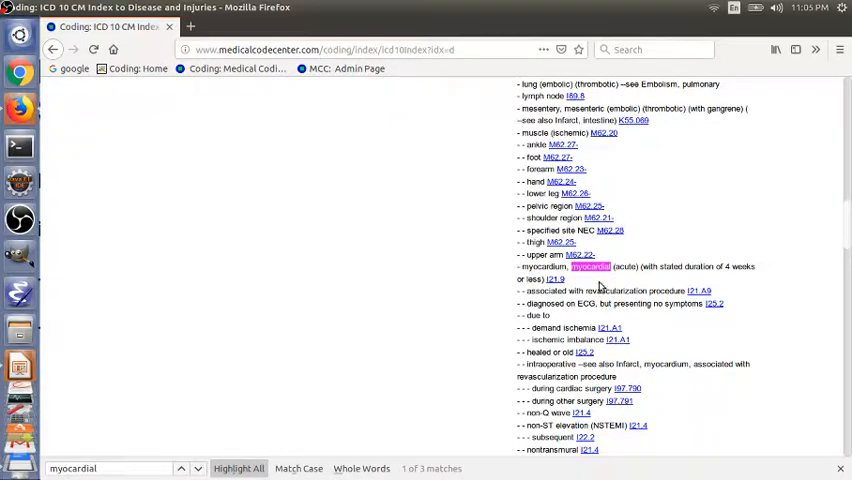
mouse_move(567, 287)
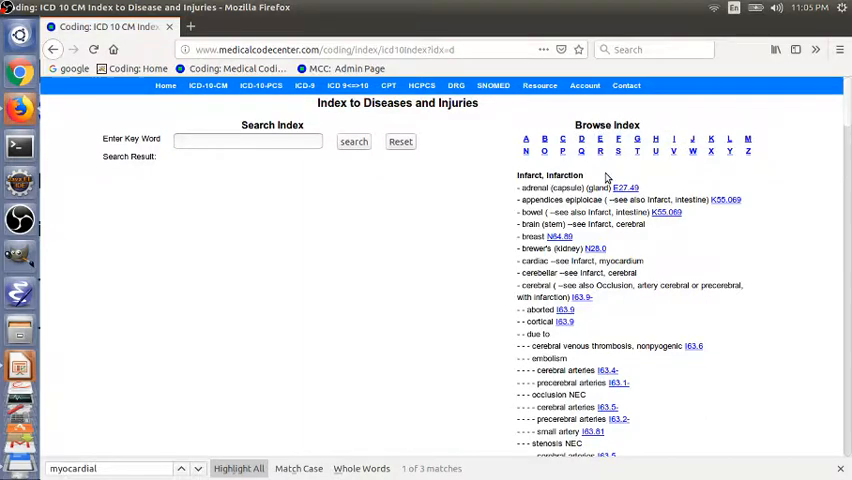
Step: Search the index for 'acute myocardial infarction', then search again without 'acute'
click(248, 140)
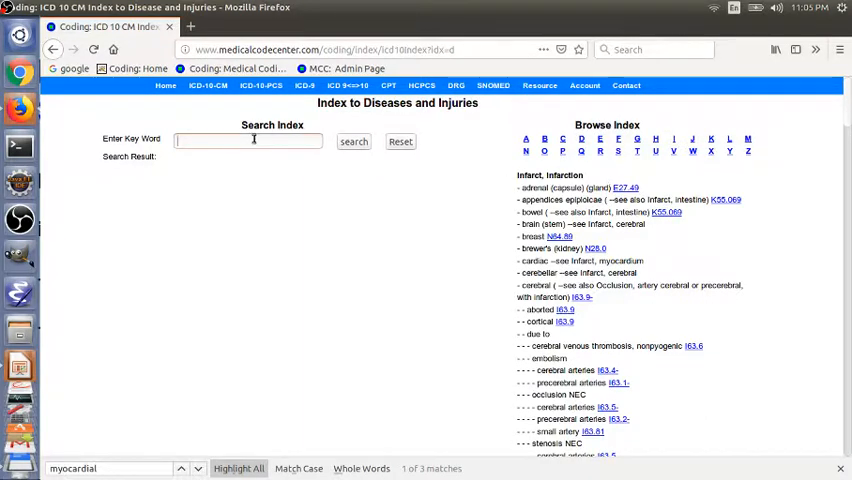
text(a)
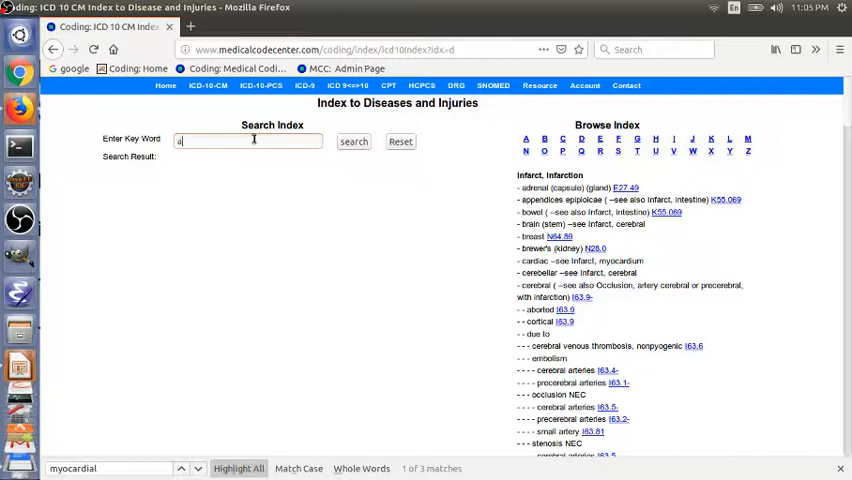
text(cute)
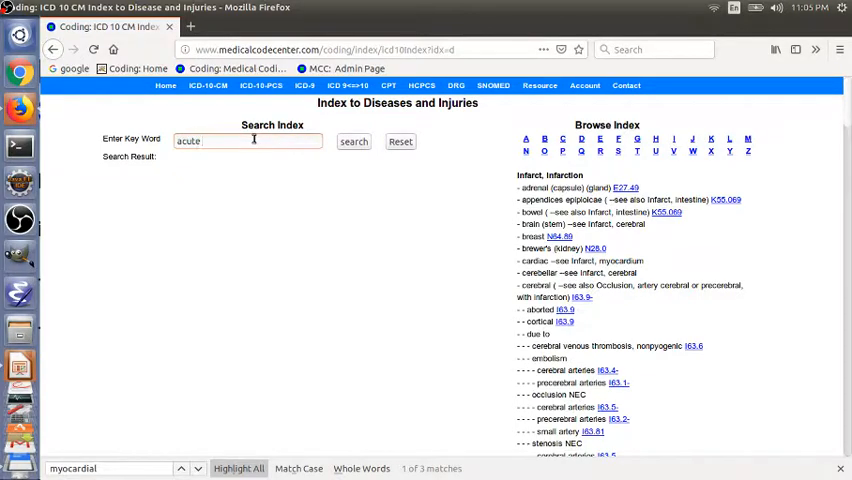
text(myocardial inf)
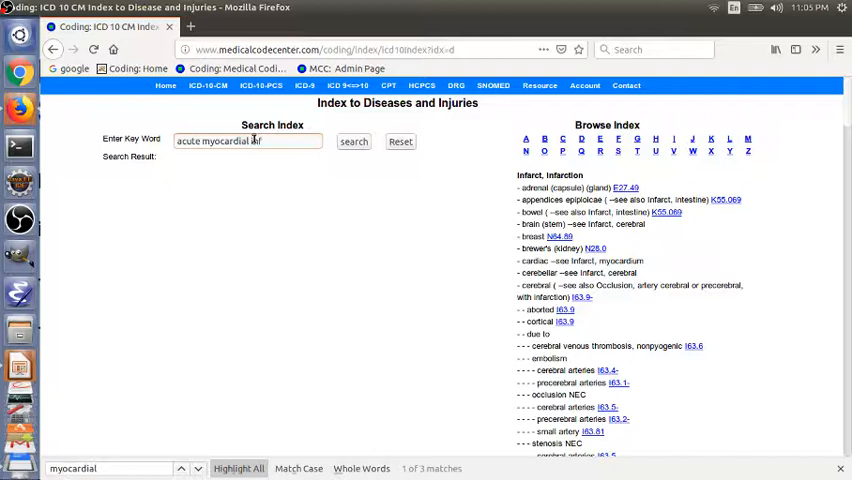
text(arction)
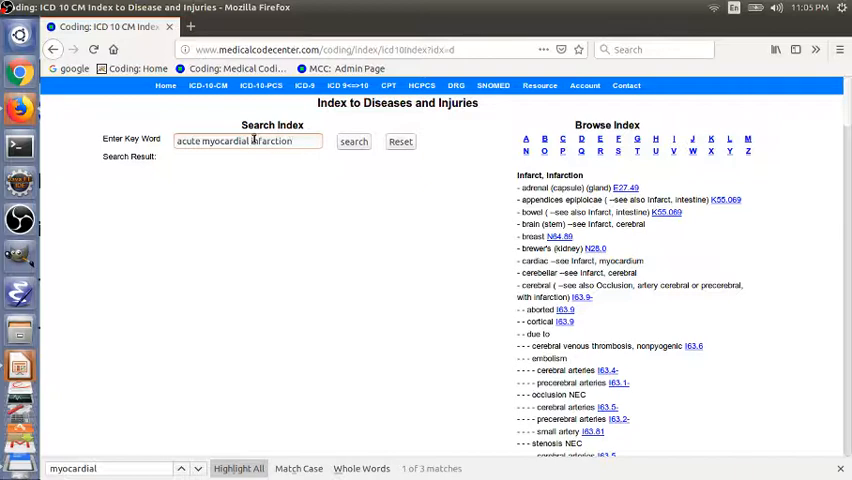
click(353, 141)
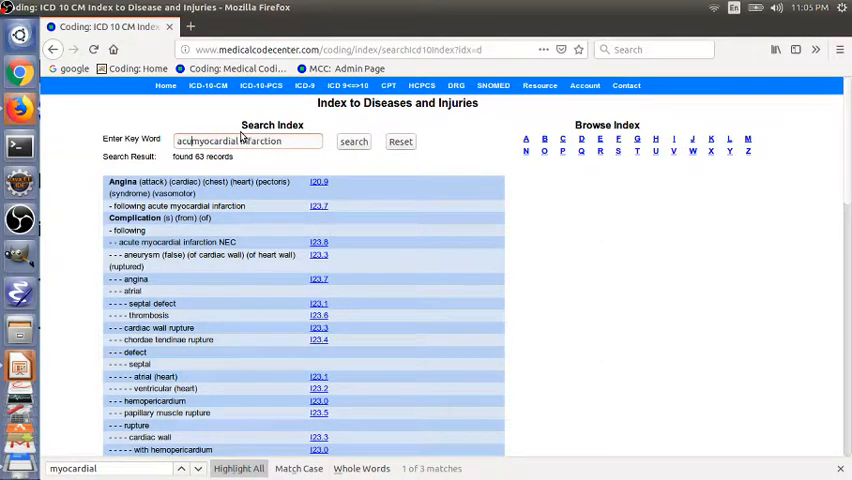
click(353, 141)
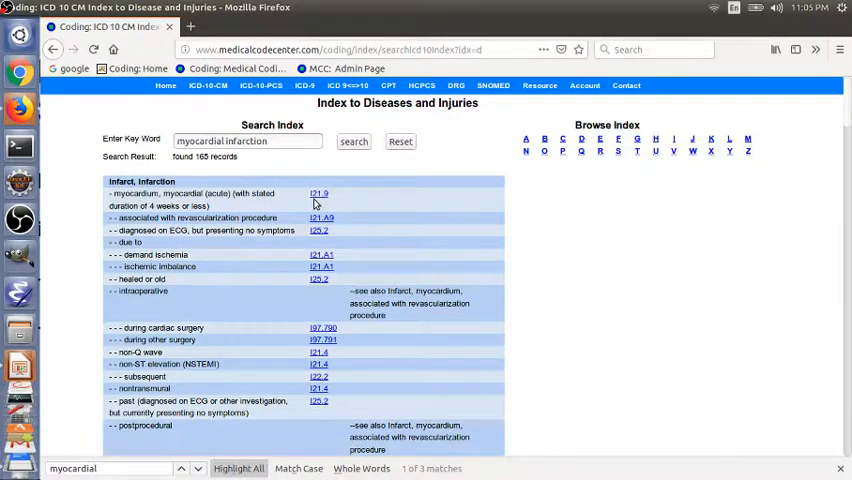
mouse_move(328, 207)
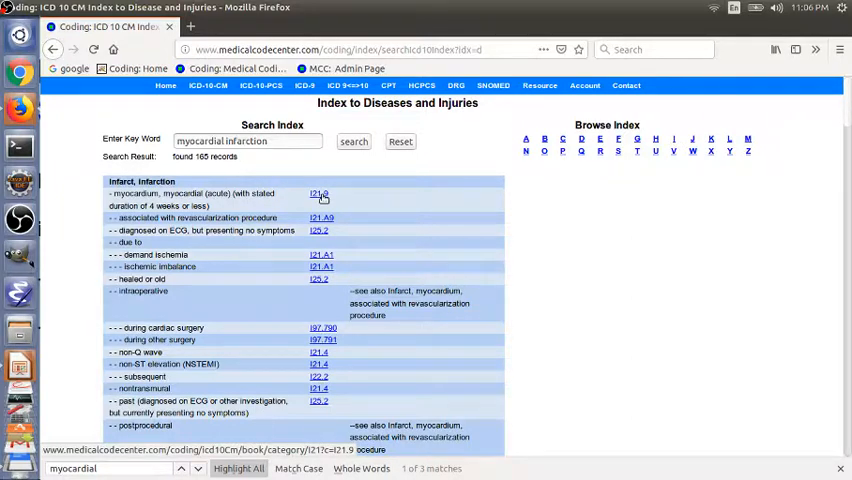
mouse_move(330, 198)
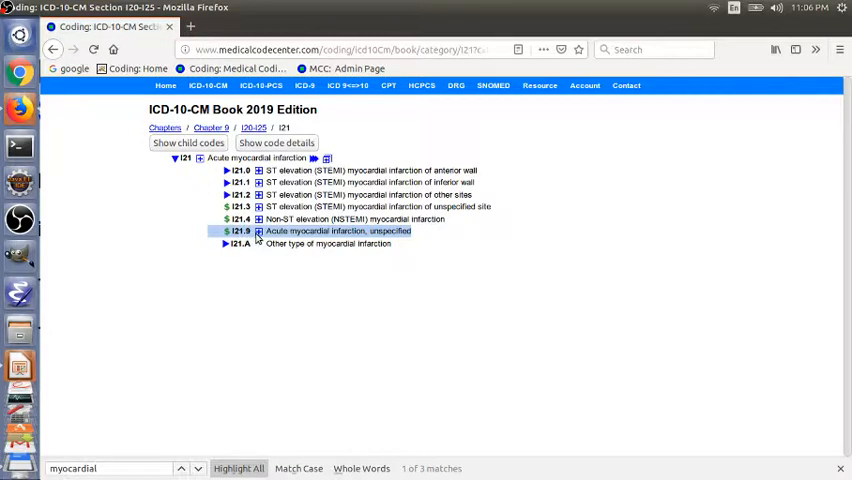
Step: Expand I21.9 to Myocardial infarction (acute) NOS and show the I21 includes/excludes notes
click(258, 231)
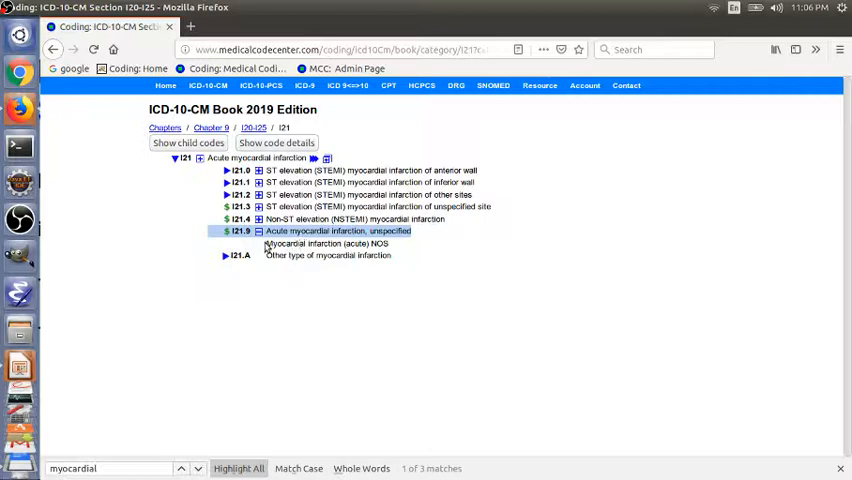
mouse_move(315, 255)
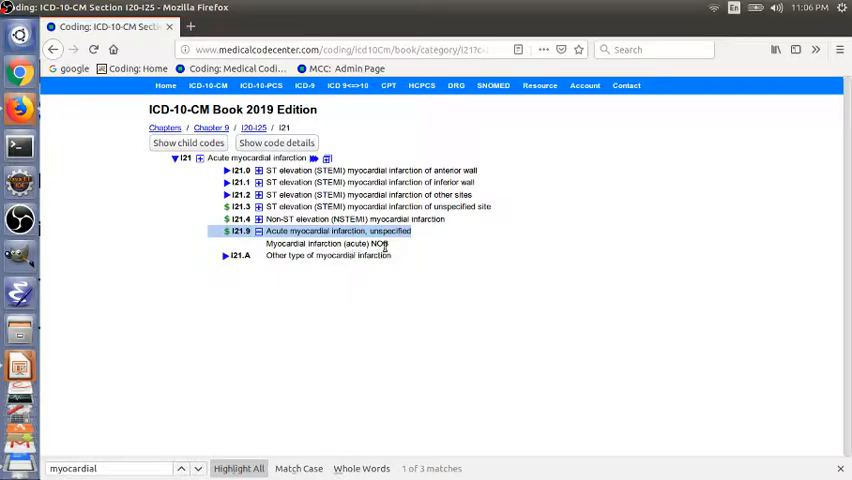
mouse_move(398, 248)
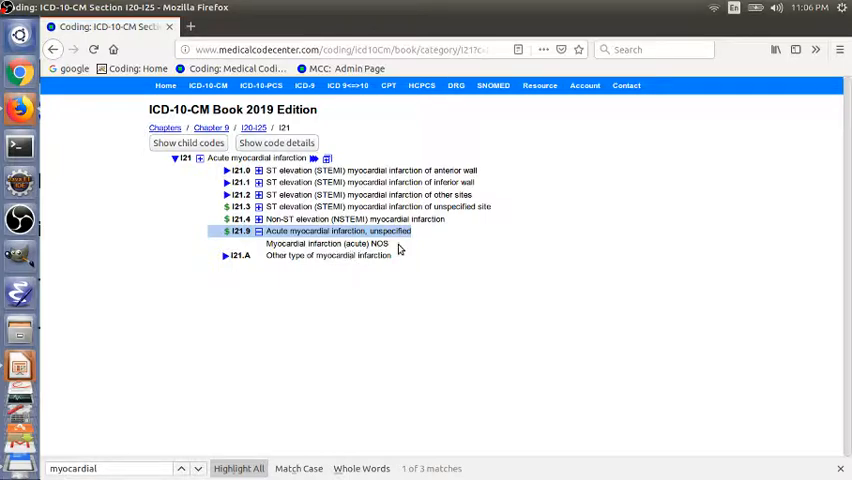
mouse_move(393, 250)
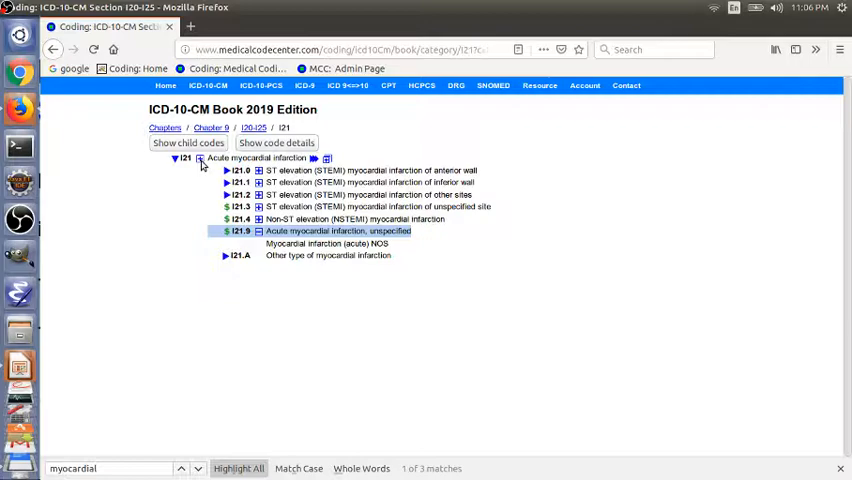
click(200, 163)
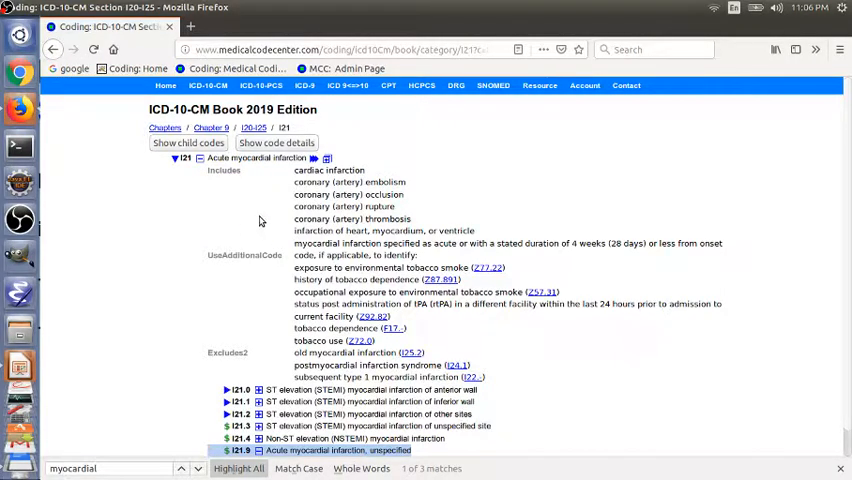
scroll(down, 3)
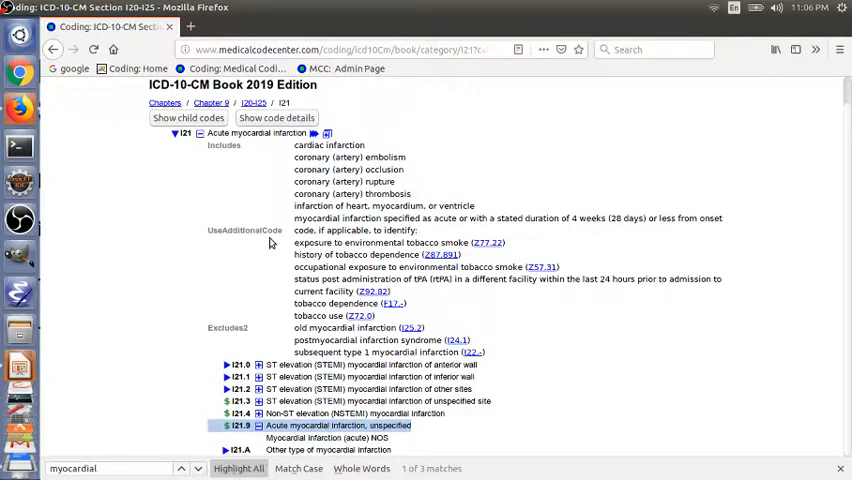
mouse_move(274, 335)
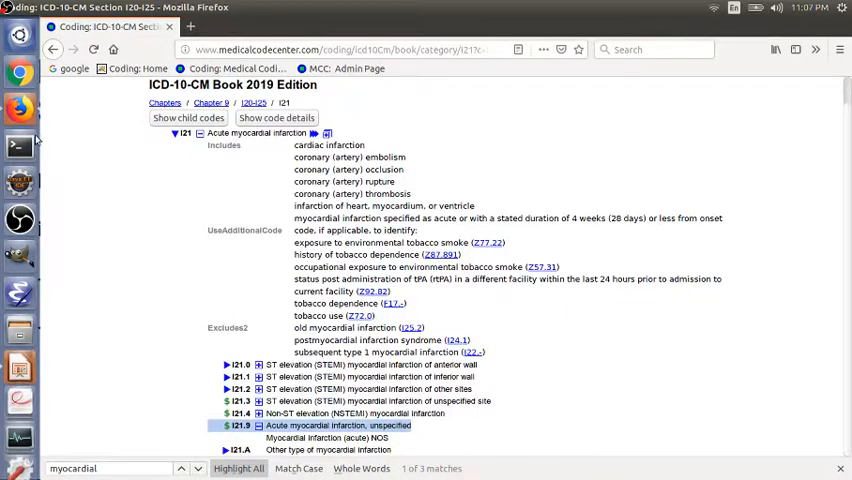
mouse_move(100, 177)
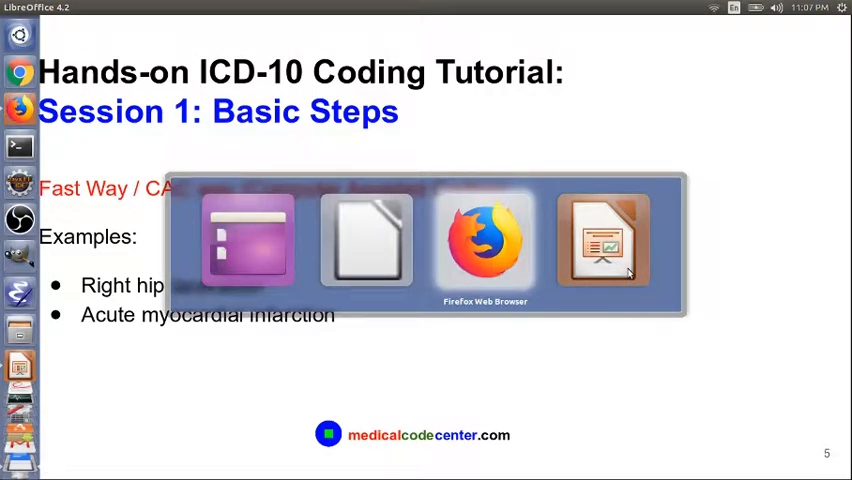
Step: Switch from the Impress slide back to the I21 page in Firefox
click(484, 240)
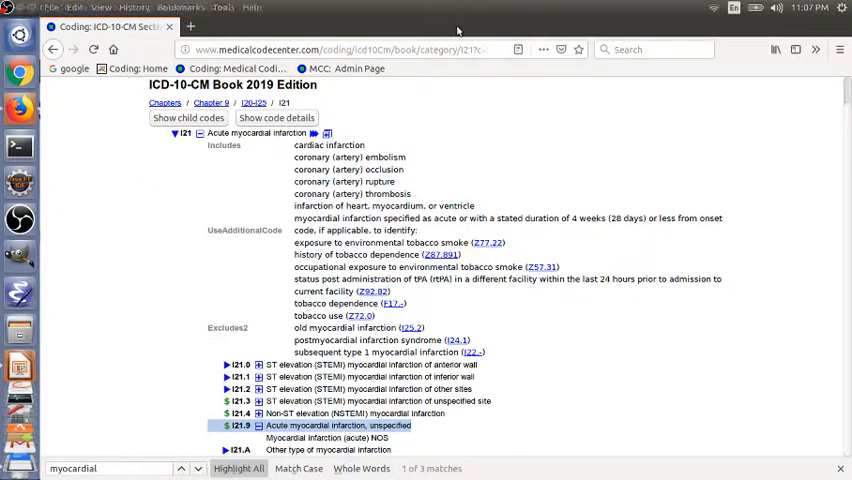
click(210, 85)
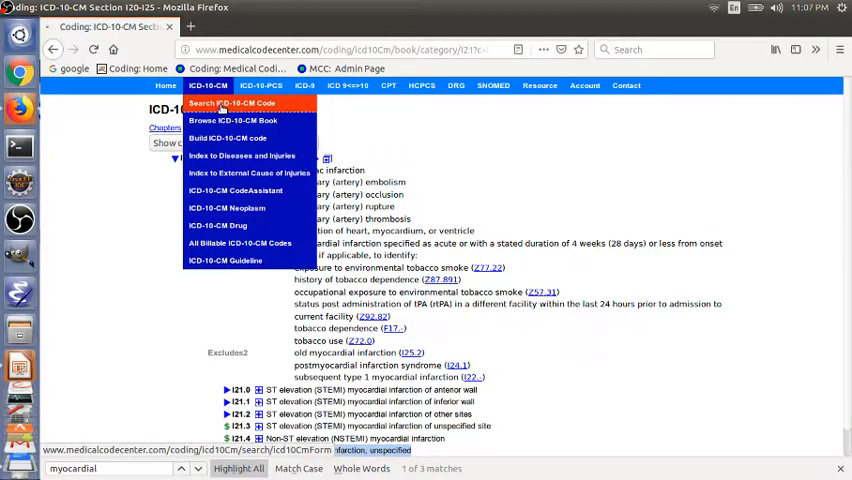
Step: Search codes for 'right hip laceration', then expand S71.011 to show its 7th-character extensions
click(234, 103)
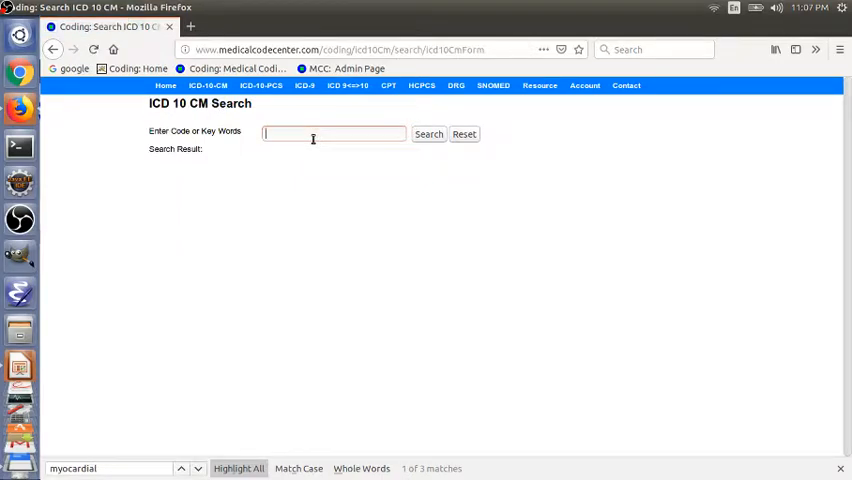
text(right hip laceration)
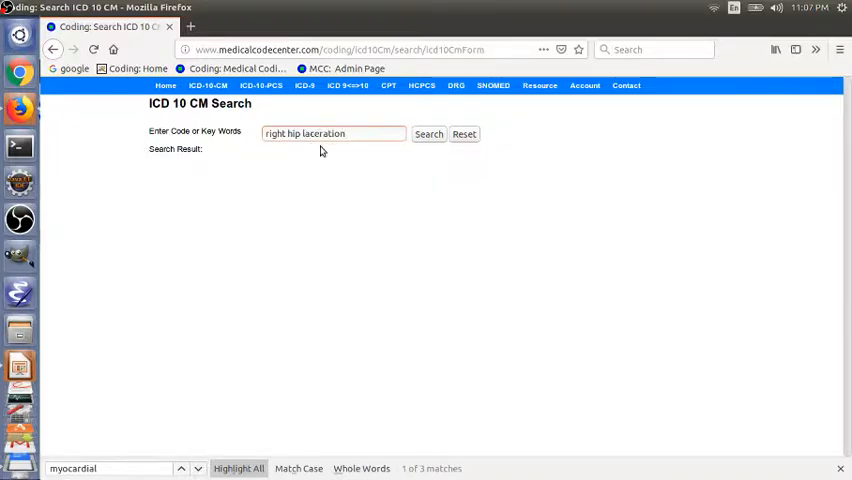
click(428, 134)
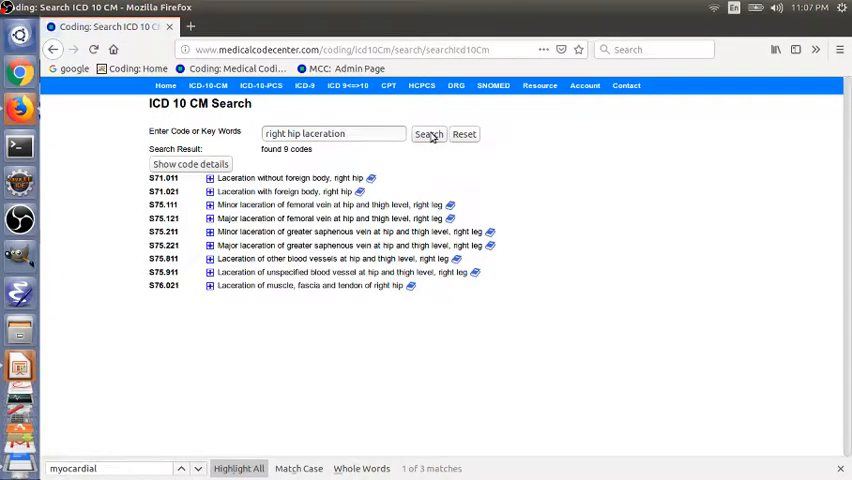
mouse_move(222, 192)
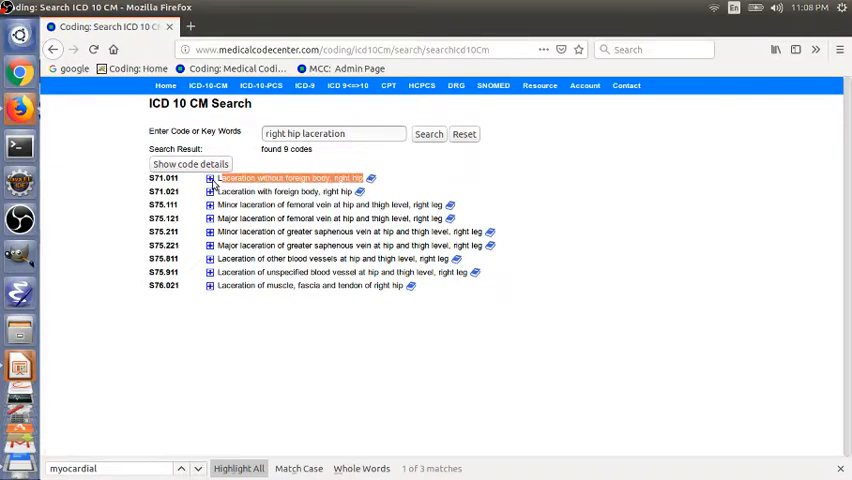
click(210, 178)
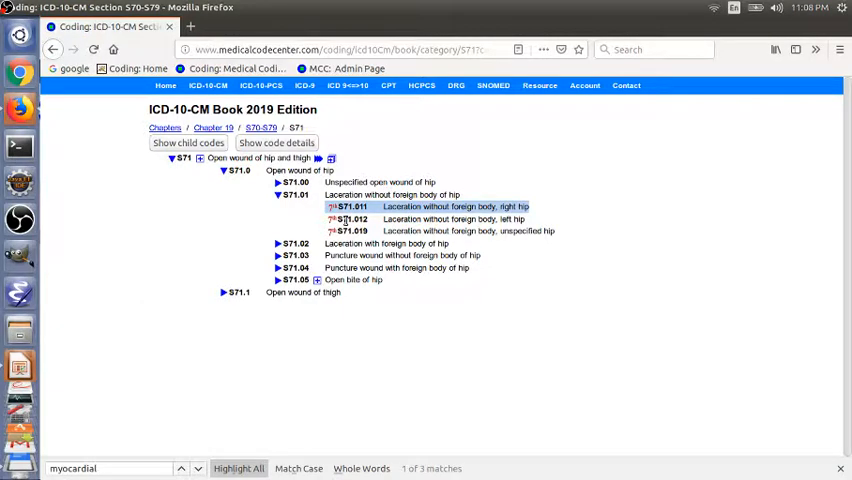
click(331, 206)
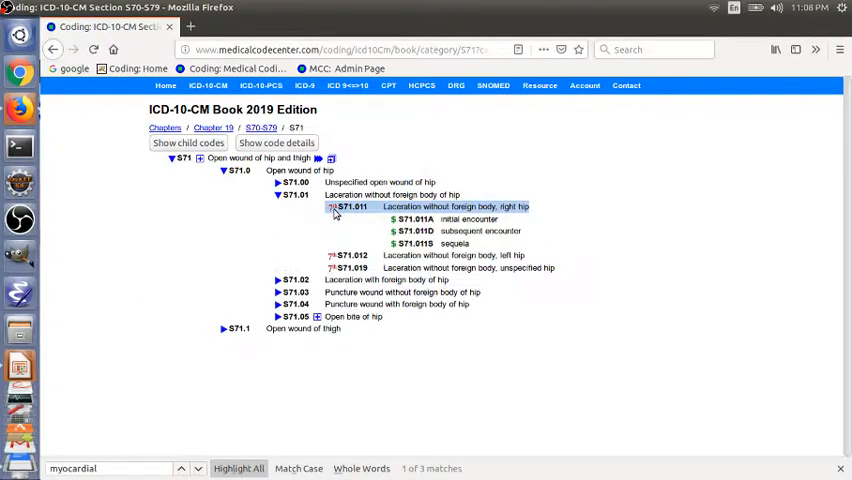
mouse_move(357, 224)
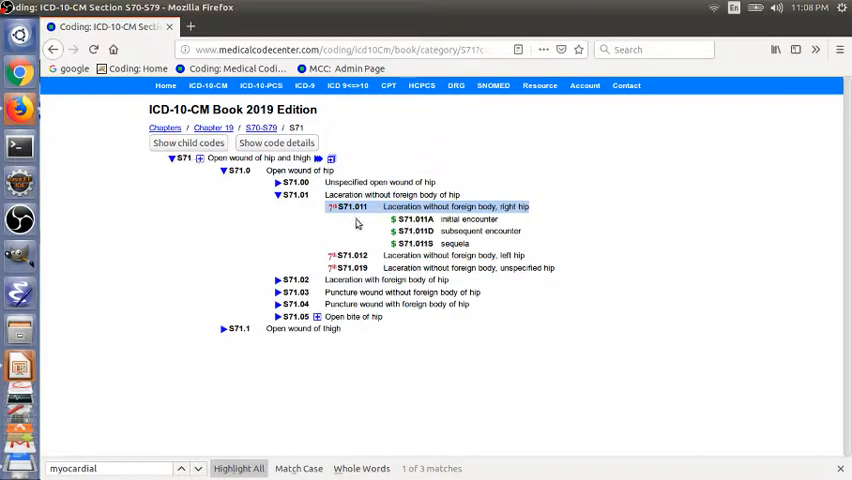
mouse_move(352, 233)
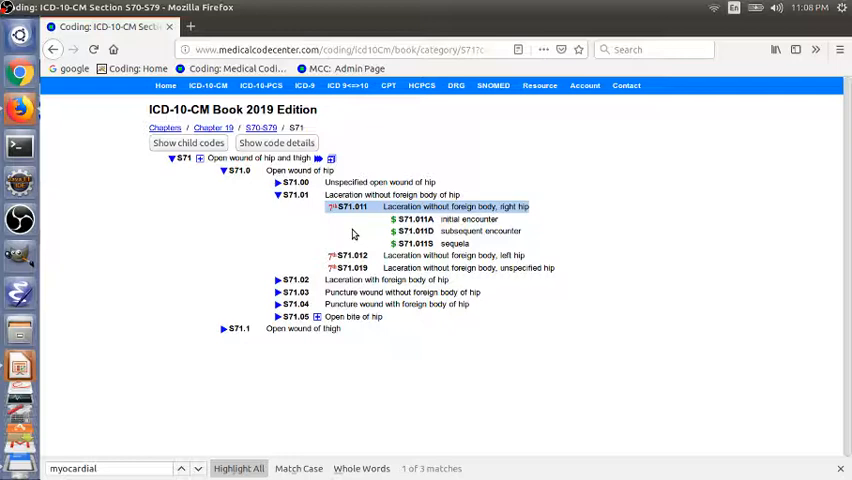
Step: Run an ICD-10-CM code search for 'acute myocardial infarction' to locate I21.9
click(208, 85)
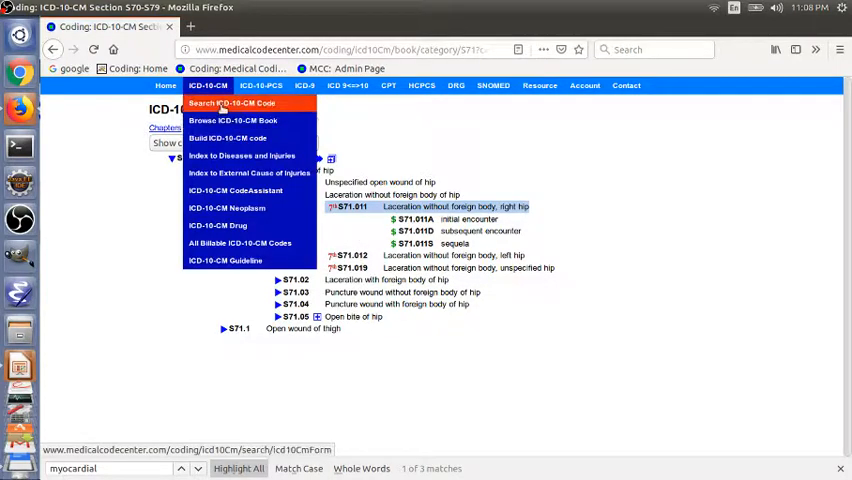
click(231, 103)
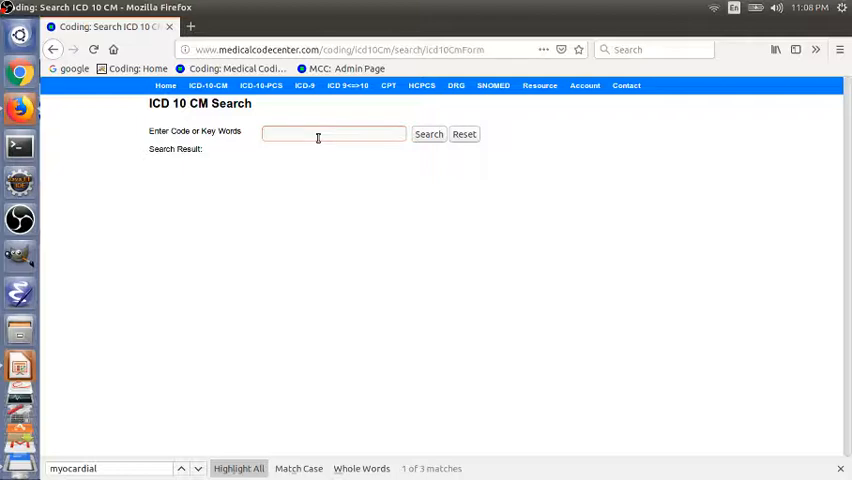
text(acute myocardial)
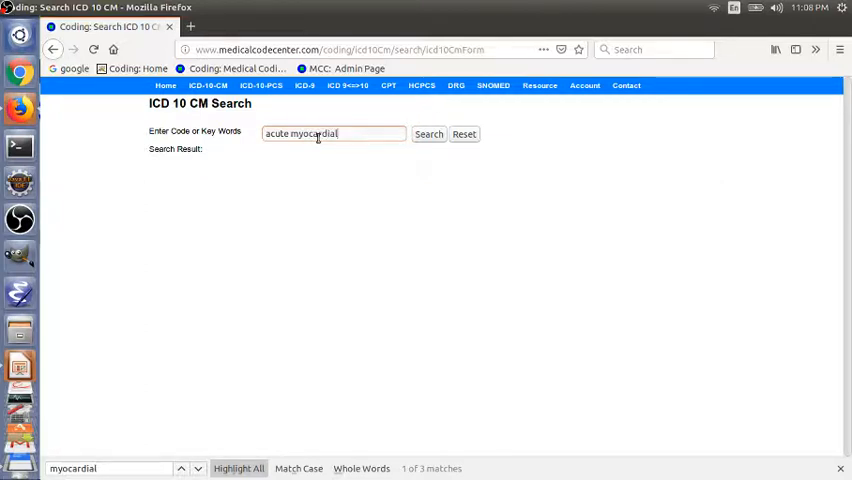
text(infarction)
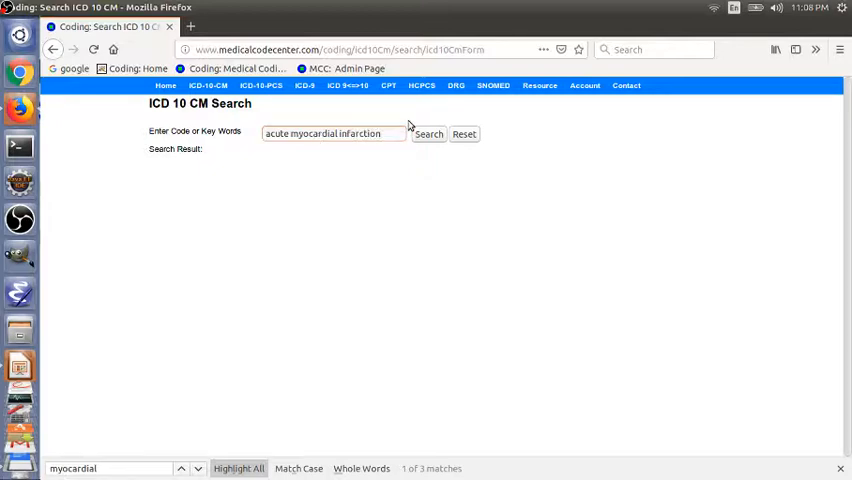
click(428, 134)
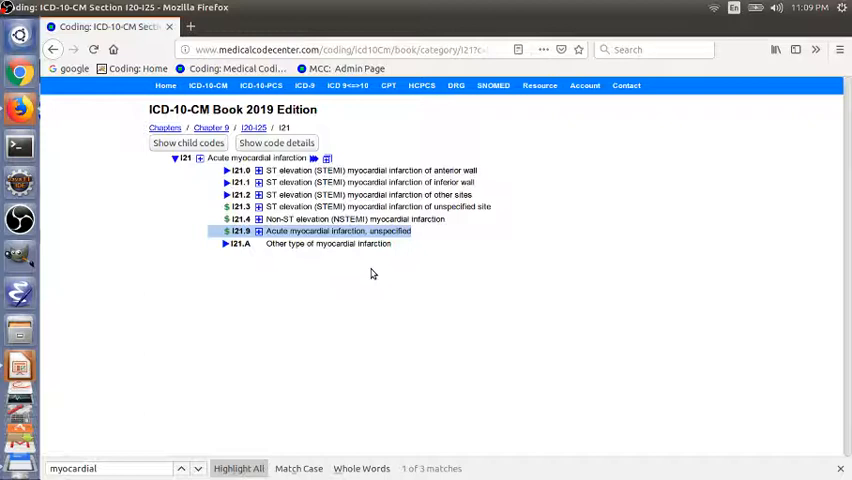
mouse_move(129, 161)
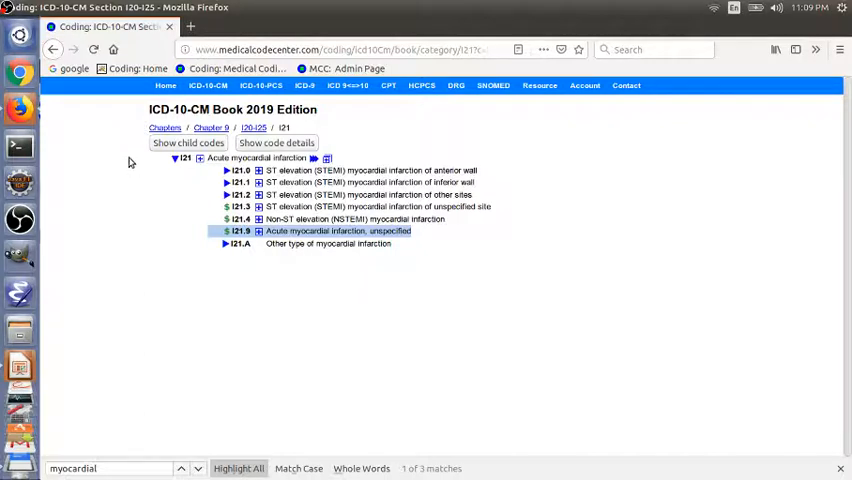